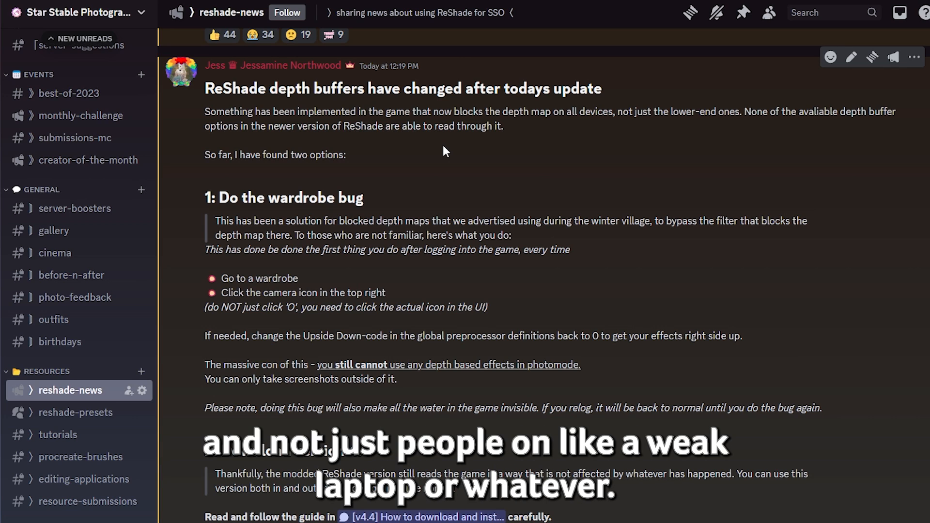
# - Read through the reshade-news announcement about the depth-buffer change and version 4.4 options
pyautogui.scroll(-3)
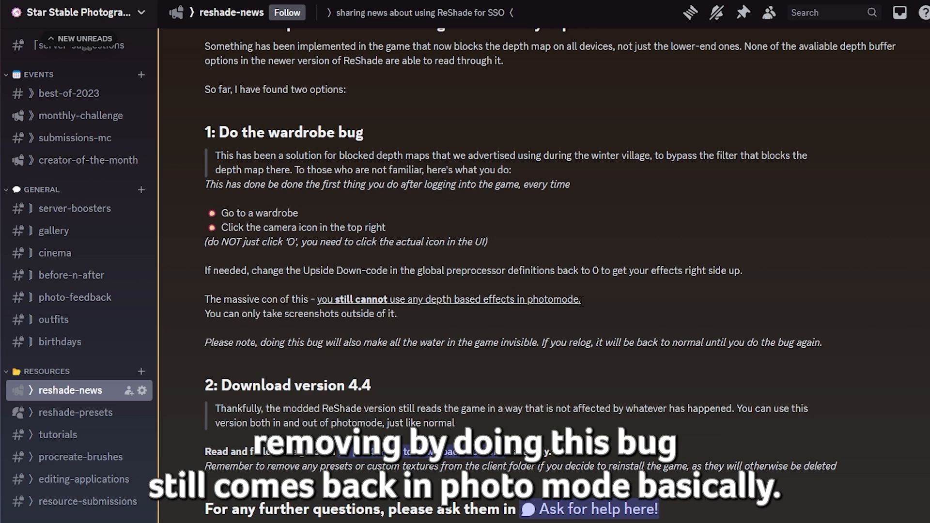
pyautogui.moveTo(512, 318)
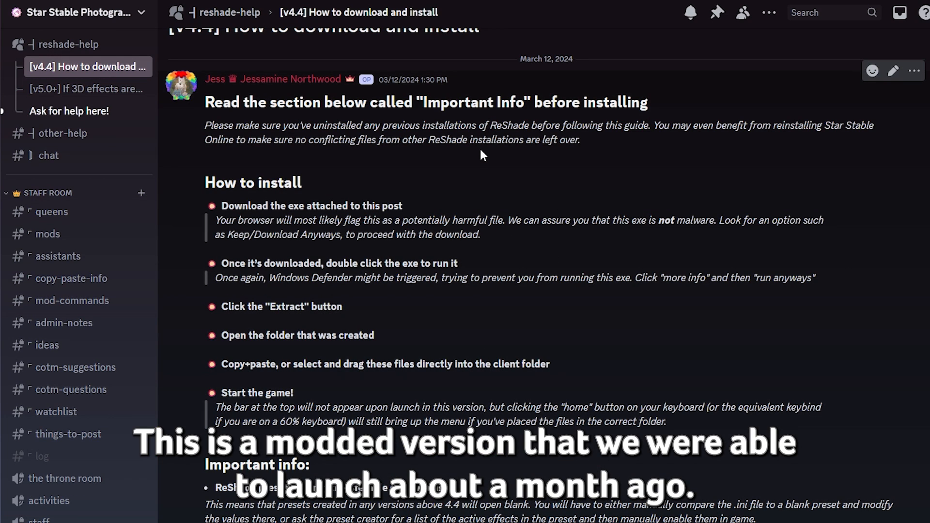
# - Start downloading the attached RS4.4MOD_SSO.exe from the v4.4 install guide post
pyautogui.scroll(-3)
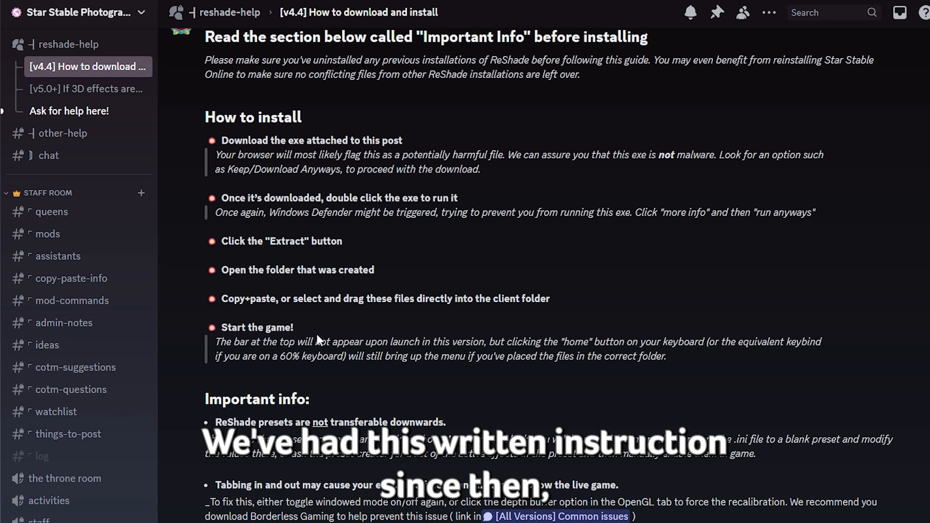
pyautogui.moveTo(400, 322)
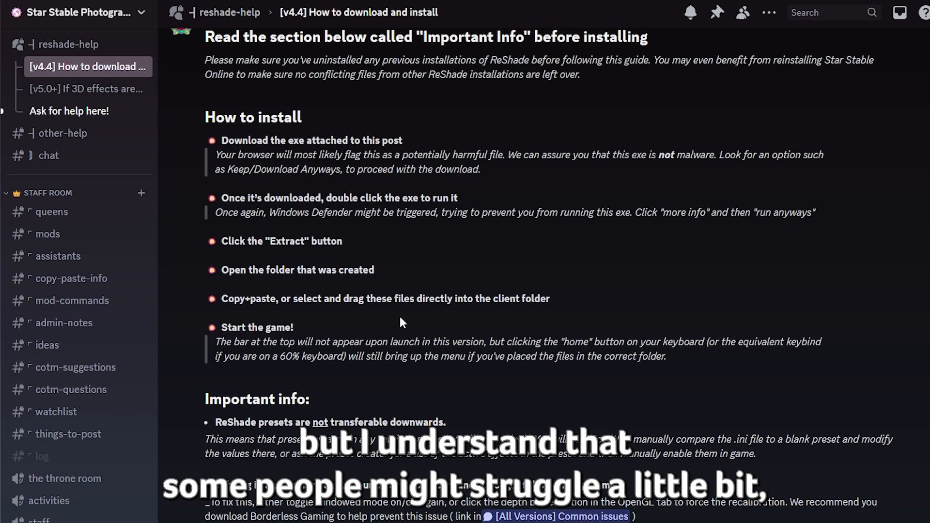
pyautogui.moveTo(570, 318)
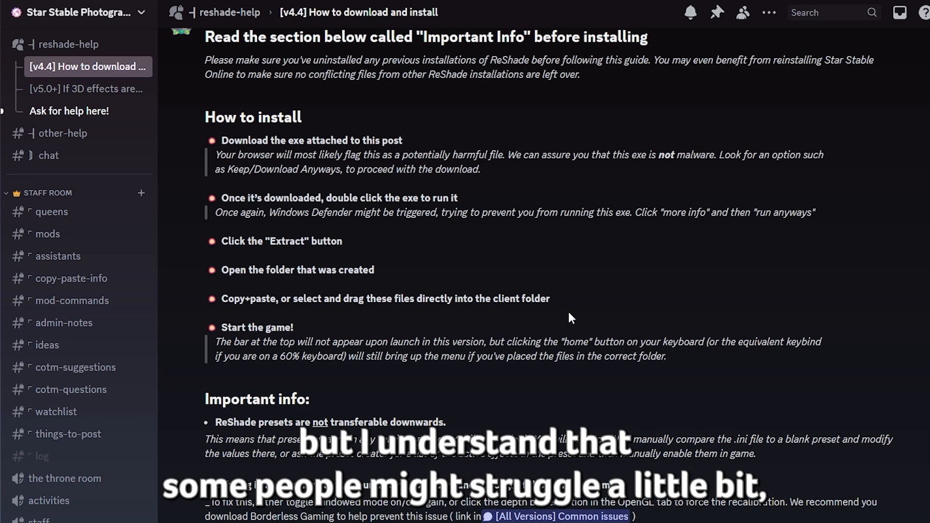
pyautogui.moveTo(556, 308)
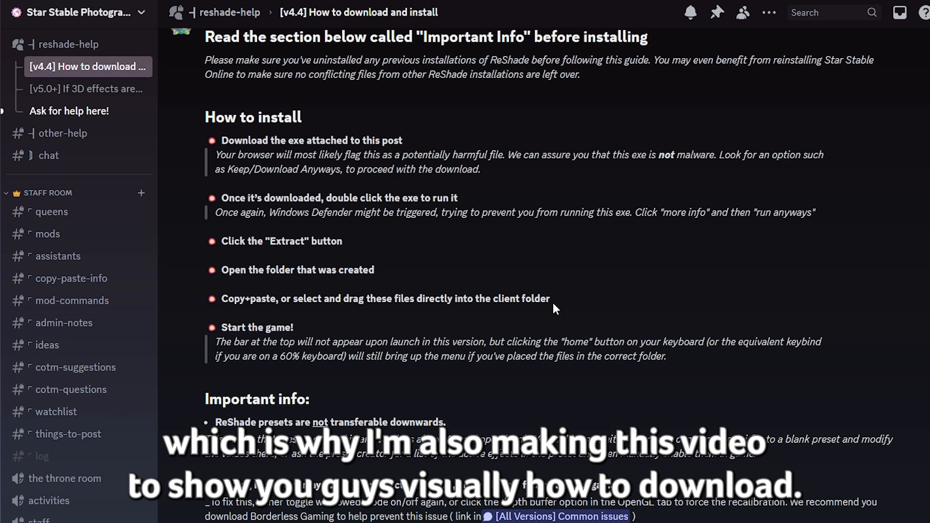
pyautogui.scroll(-3)
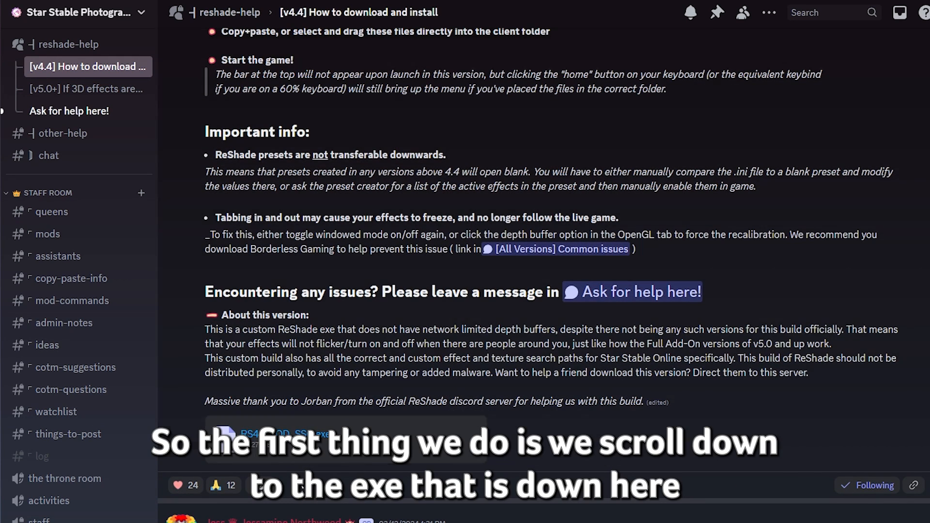
pyautogui.click(285, 434)
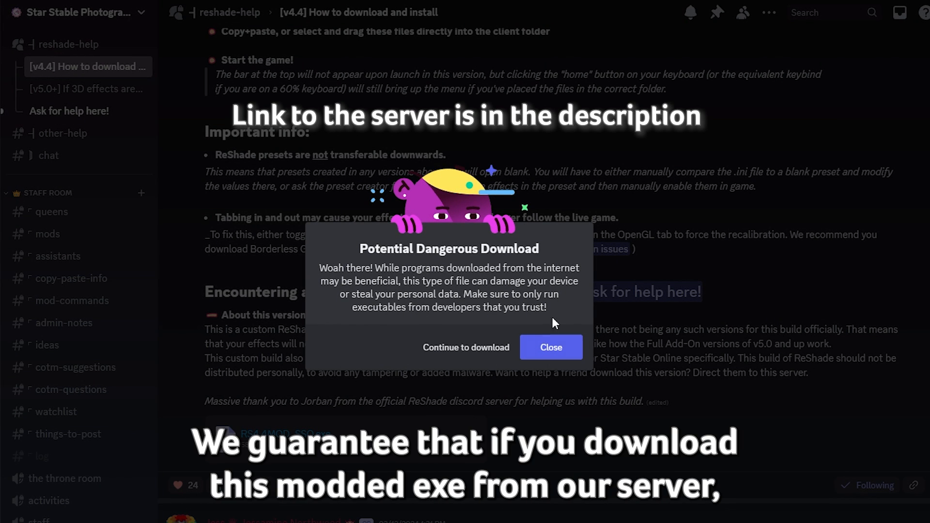
pyautogui.moveTo(505, 255)
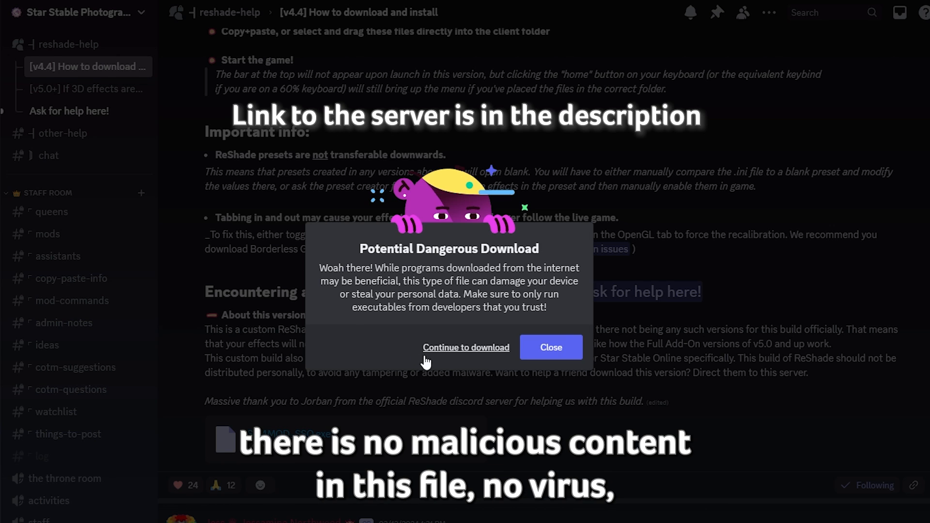
pyautogui.moveTo(452, 234)
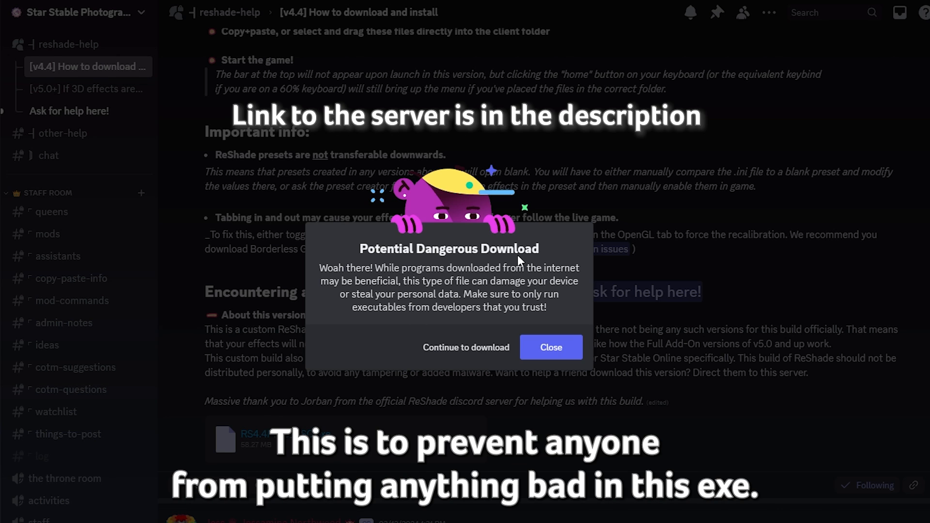
pyautogui.moveTo(518, 263)
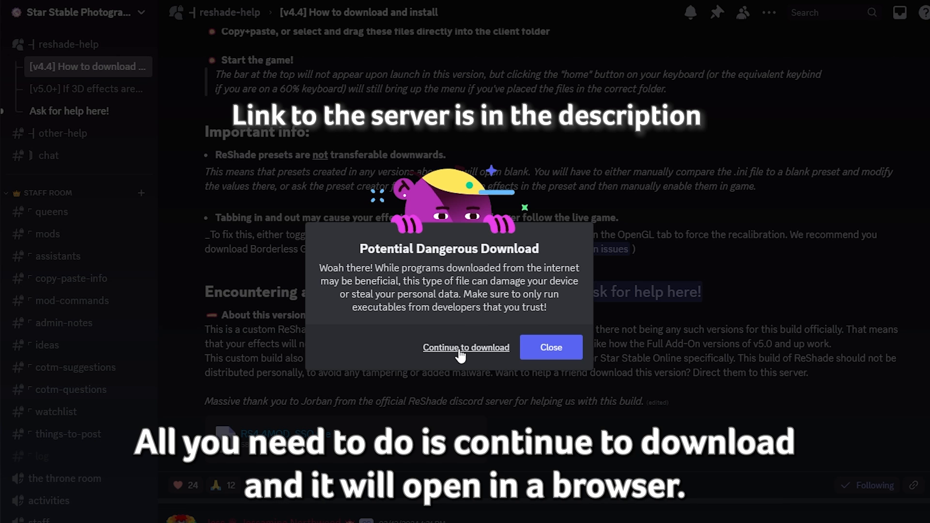
# - Continue past the dangerous-download warning for the flagged exe
pyautogui.click(466, 347)
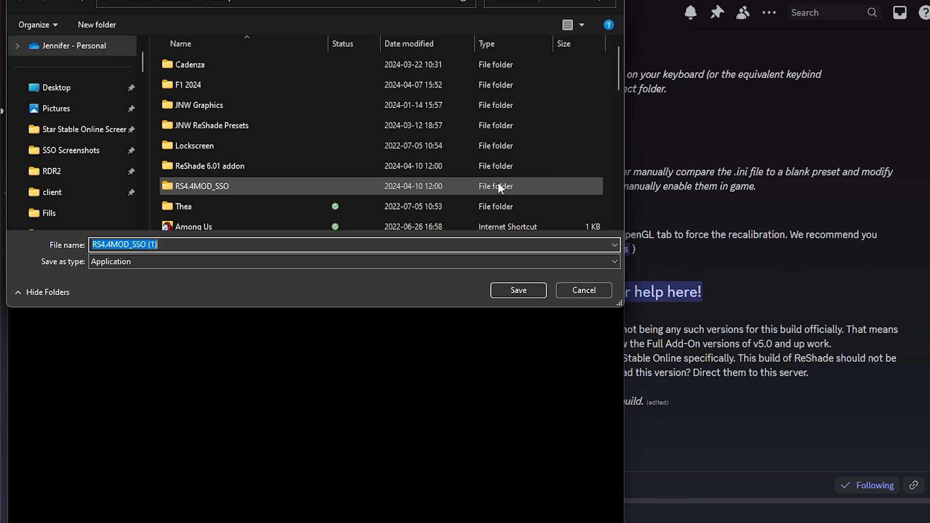
# - Save the modded exe so it downloads as RS4.4MOD_SSO (1).exe
pyautogui.click(56, 87)
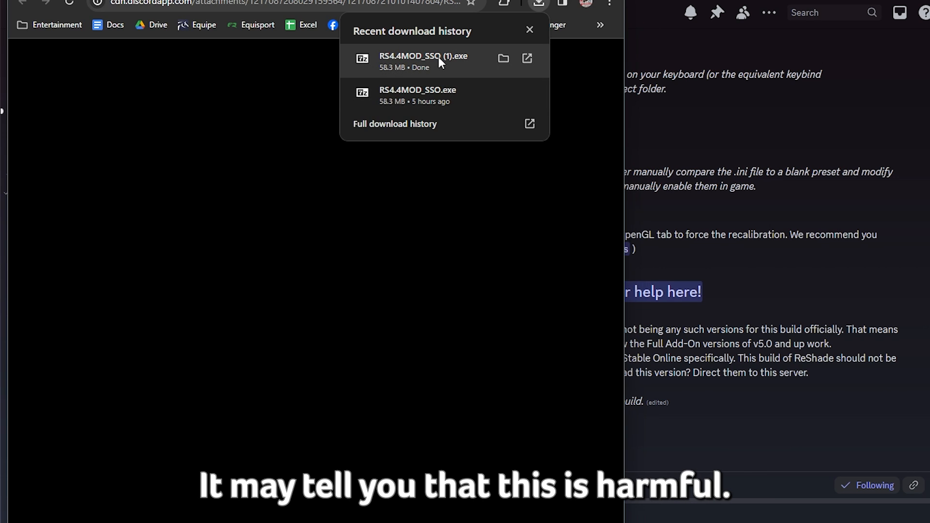
pyautogui.moveTo(448, 78)
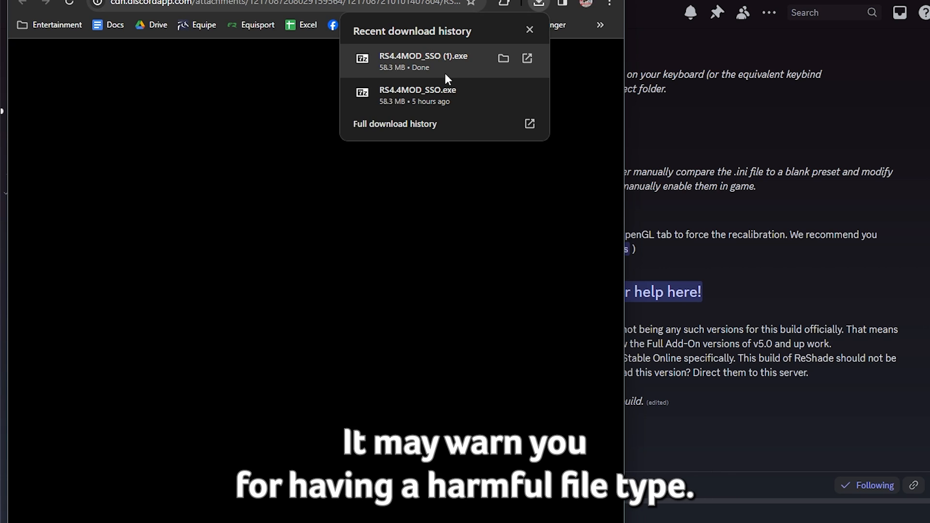
pyautogui.moveTo(446, 76)
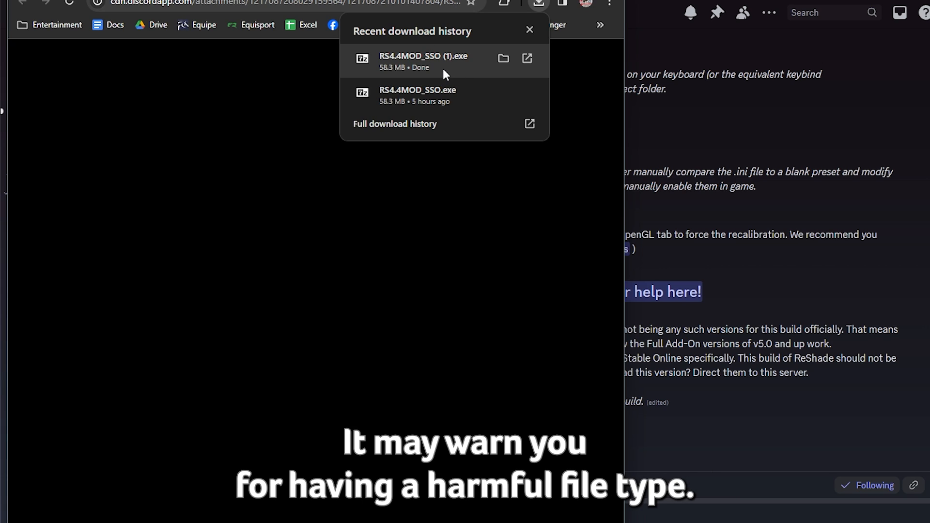
pyautogui.moveTo(465, 67)
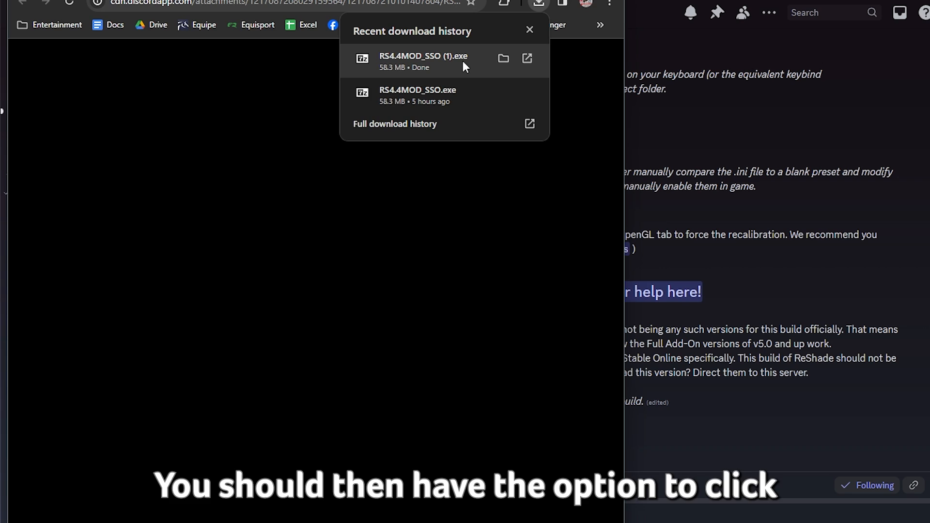
pyautogui.moveTo(417, 65)
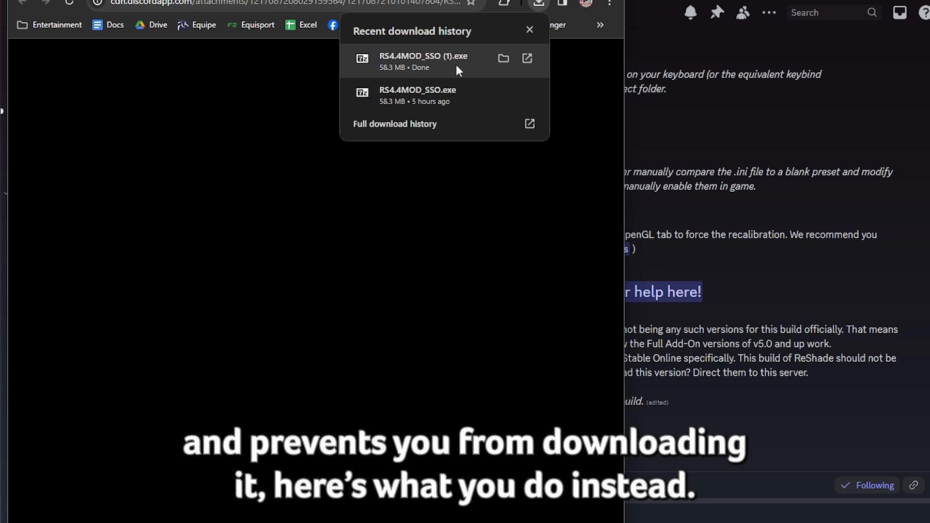
pyautogui.moveTo(507, 126)
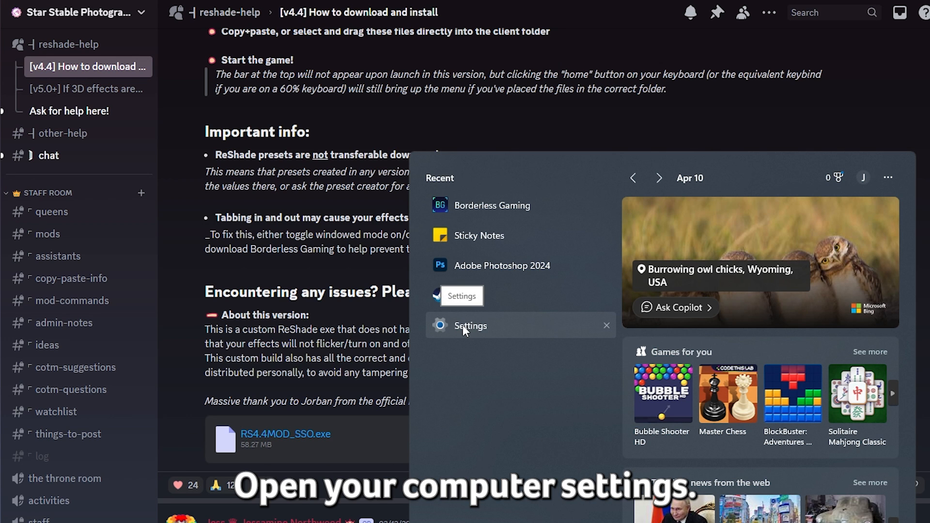
# - Reach Windows Security via Settings > Privacy & security
pyautogui.click(469, 326)
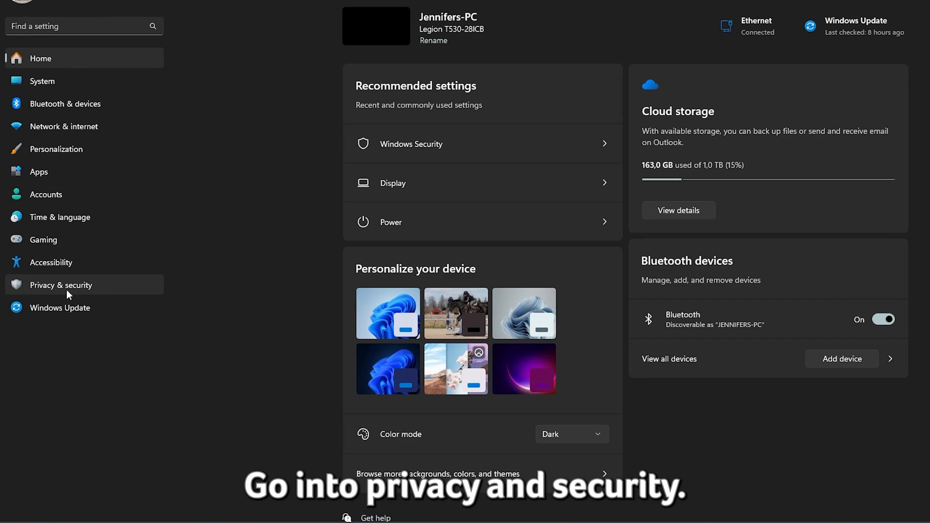
pyautogui.click(60, 285)
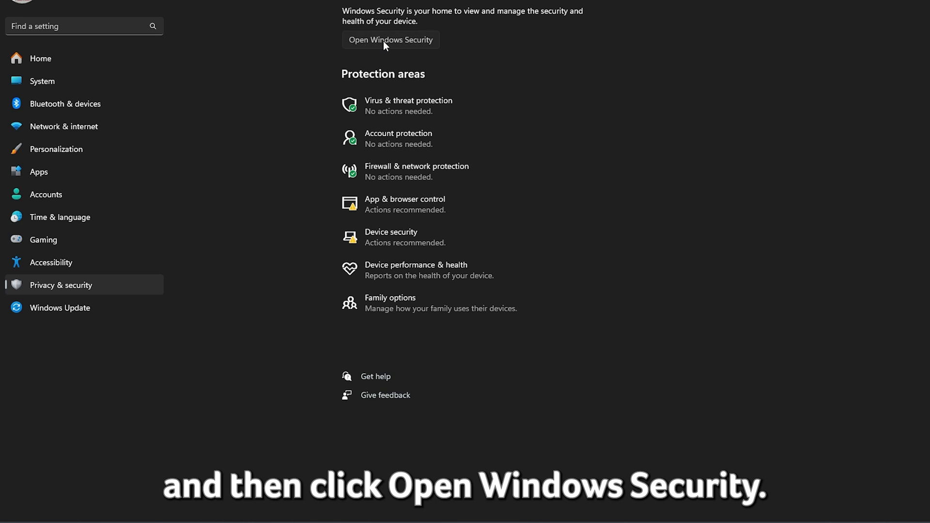
pyautogui.click(391, 40)
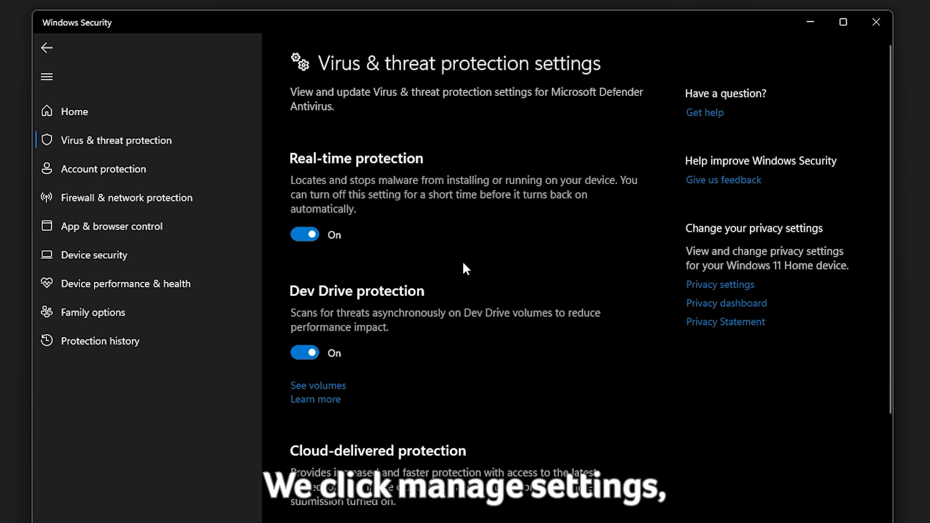
# - Add a .exe file-type exclusion in the antivirus Exclusions list
pyautogui.scroll(-3)
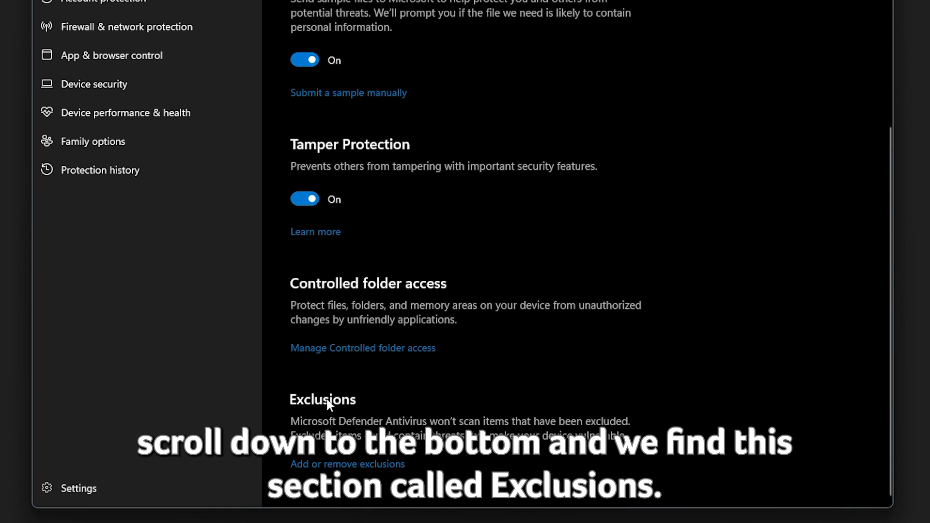
pyautogui.moveTo(374, 462)
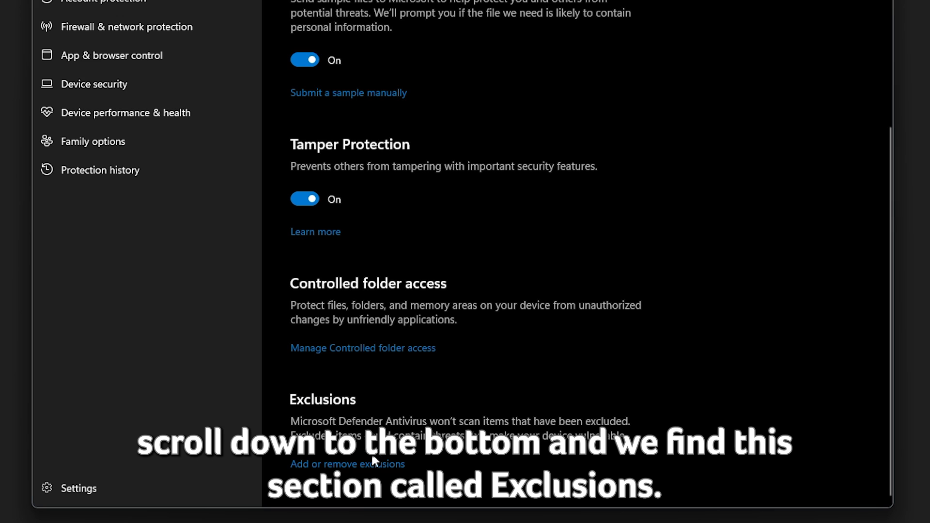
pyautogui.click(347, 464)
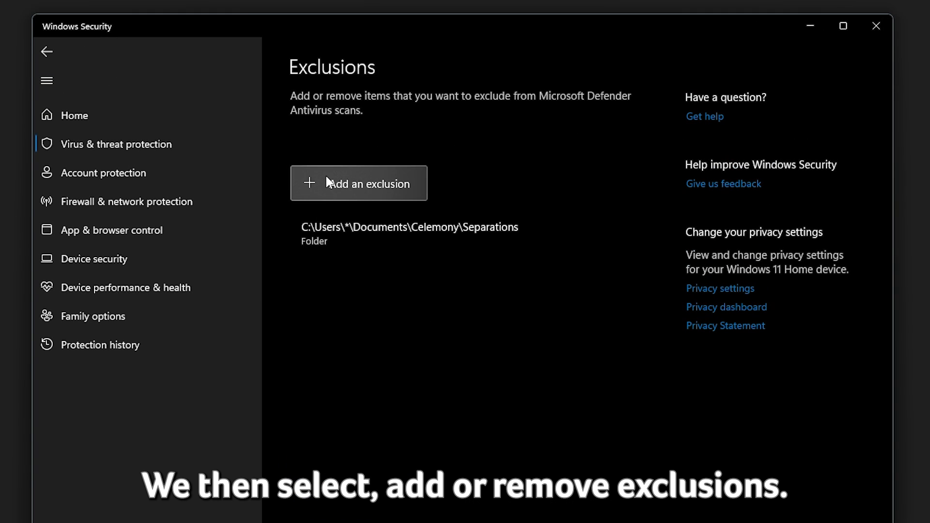
pyautogui.click(358, 183)
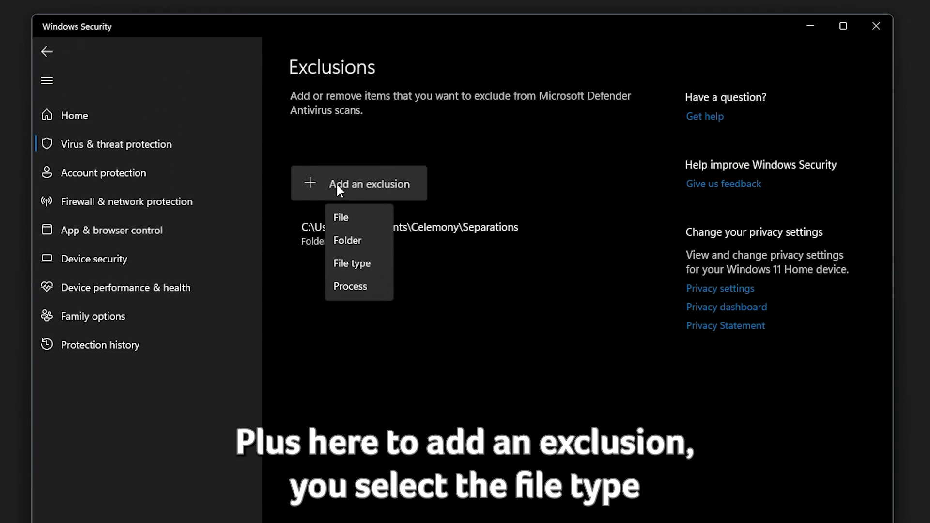
pyautogui.click(351, 263)
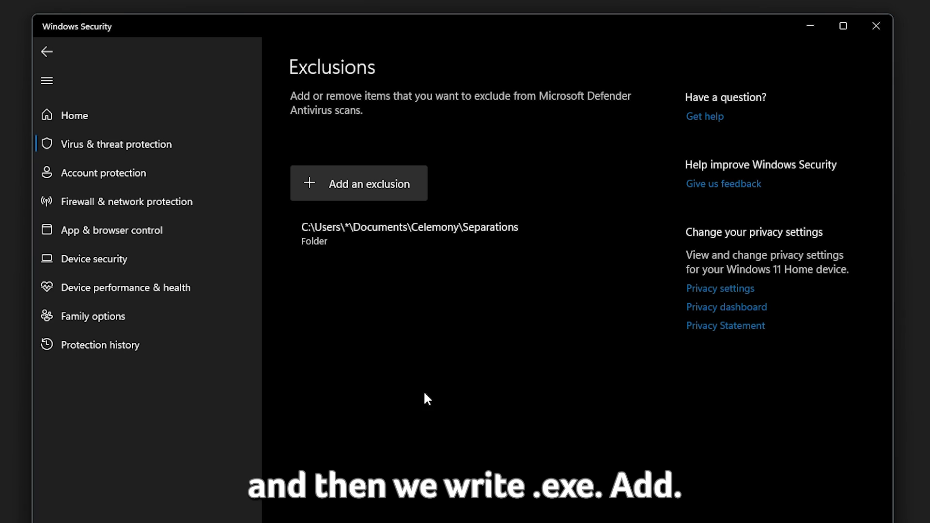
pyautogui.click(359, 183)
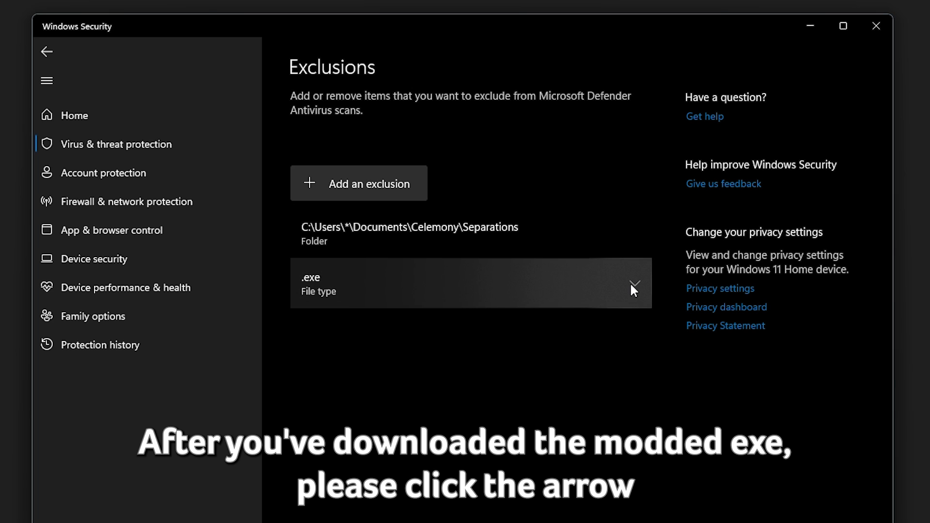
# - Remove the .exe exclusion again, leaving only the Separations folder excluded
pyautogui.click(633, 283)
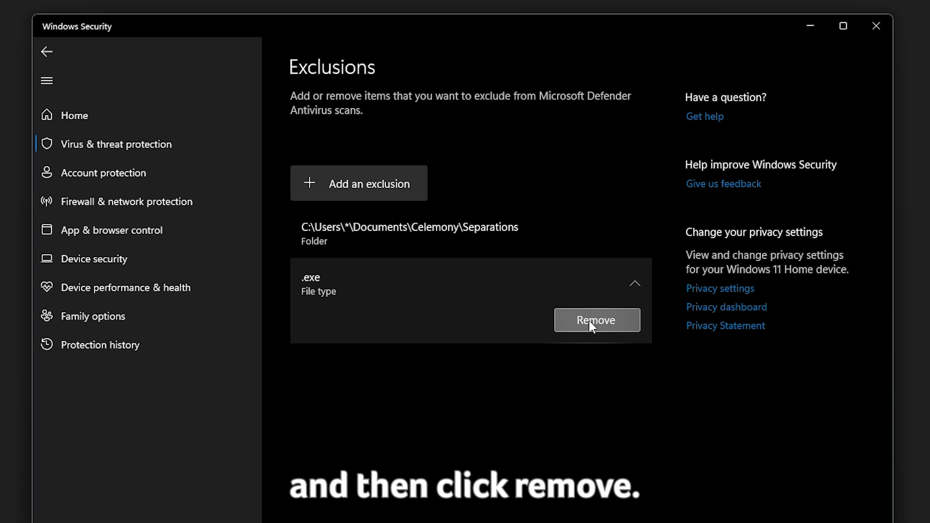
pyautogui.click(596, 320)
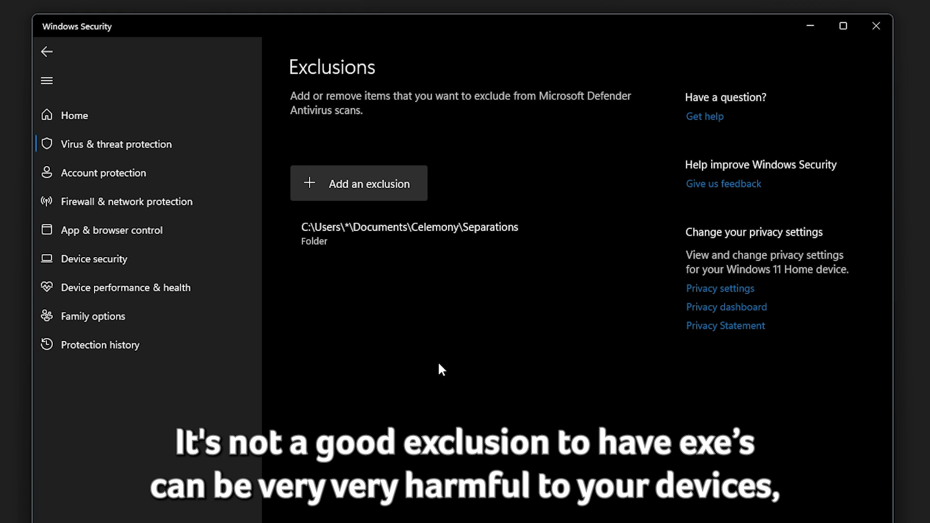
pyautogui.moveTo(500, 304)
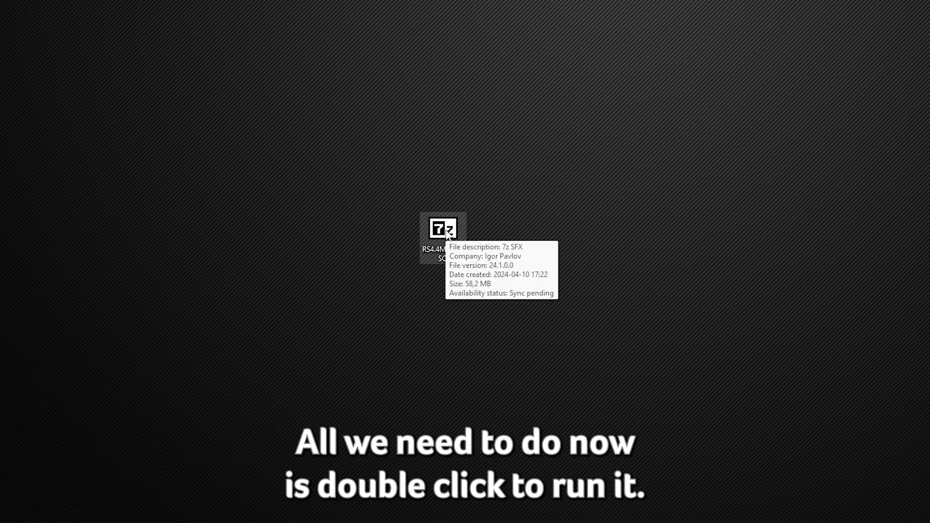
# - Run RS4.4MOD_SSO.exe past SmartScreen and extract its files to the desktop folder
pyautogui.doubleClick(441, 229)
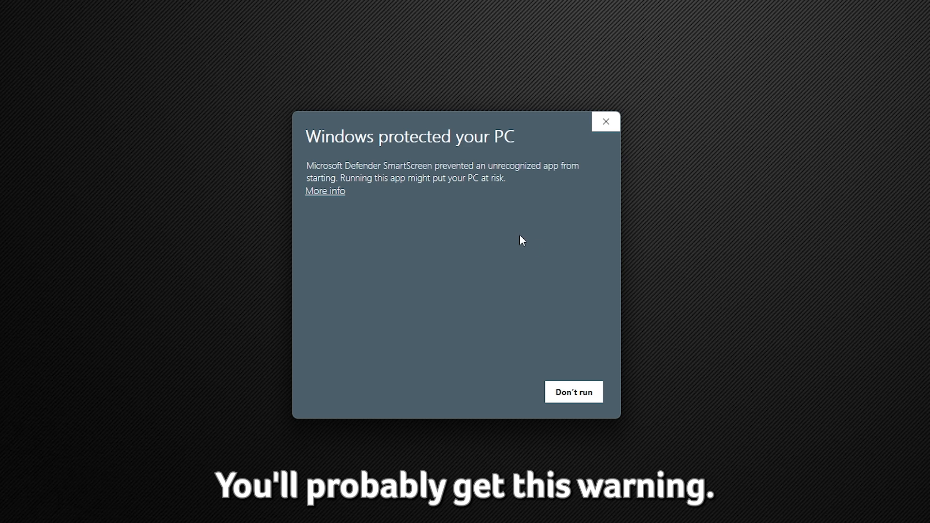
pyautogui.click(324, 191)
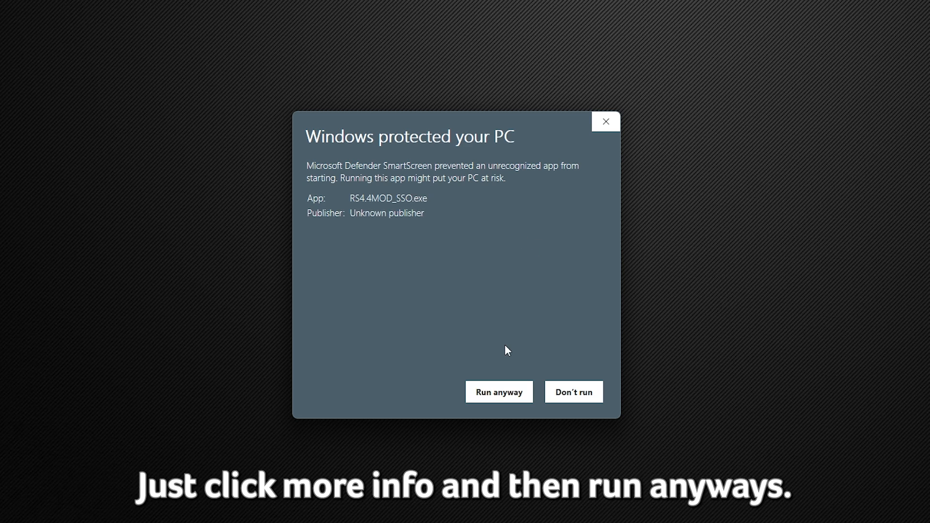
pyautogui.click(499, 392)
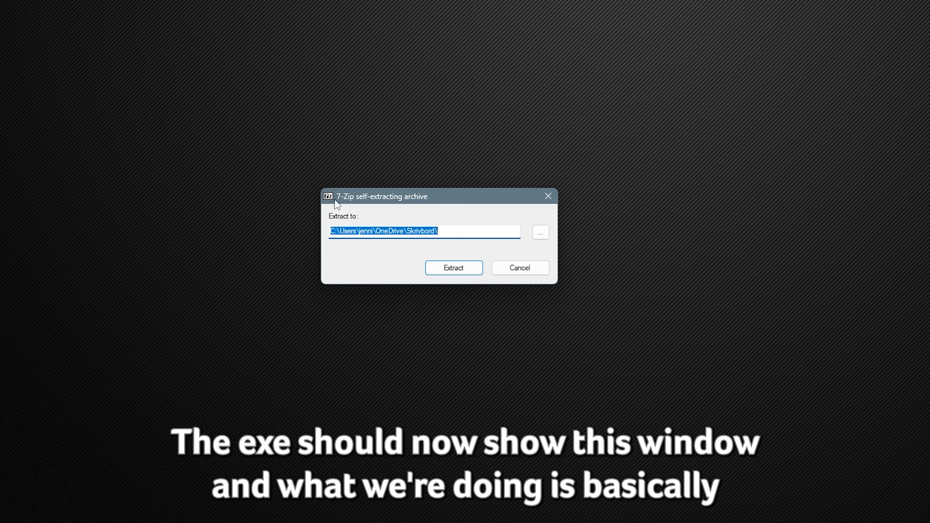
pyautogui.moveTo(440, 256)
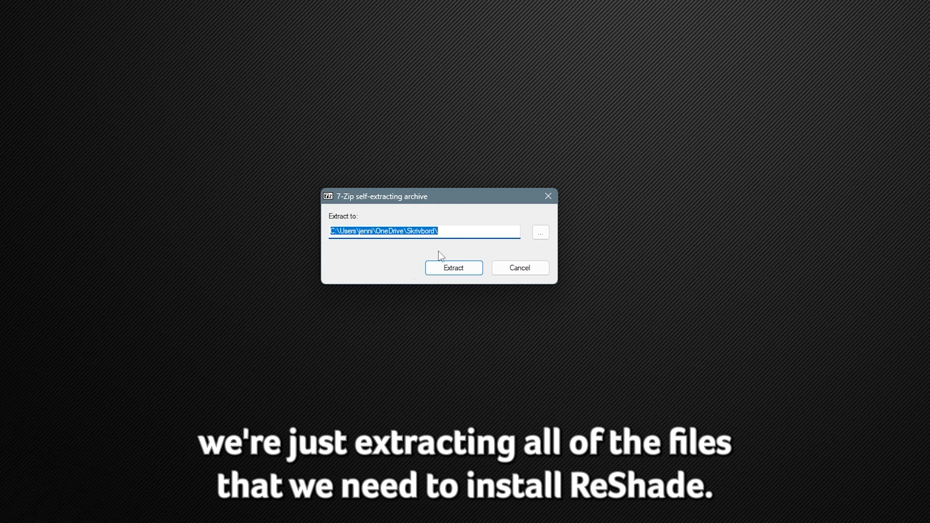
pyautogui.moveTo(365, 271)
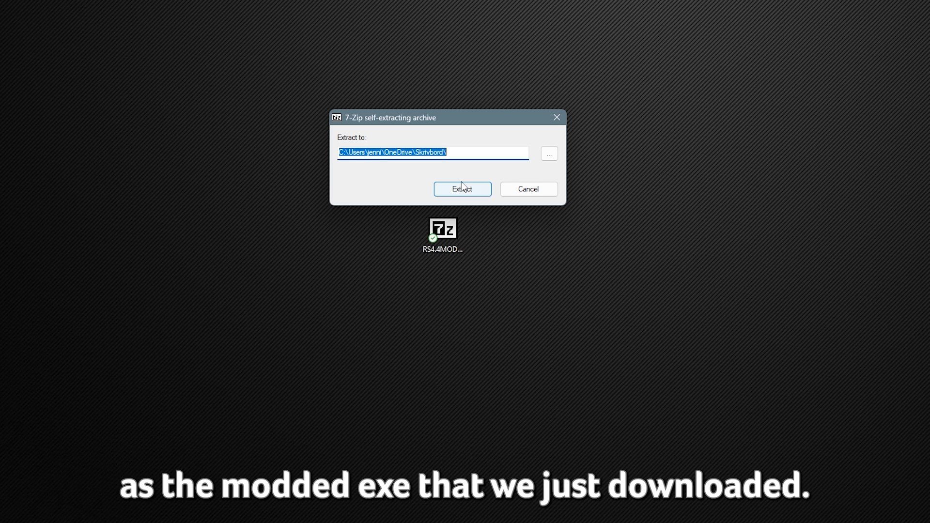
pyautogui.click(462, 189)
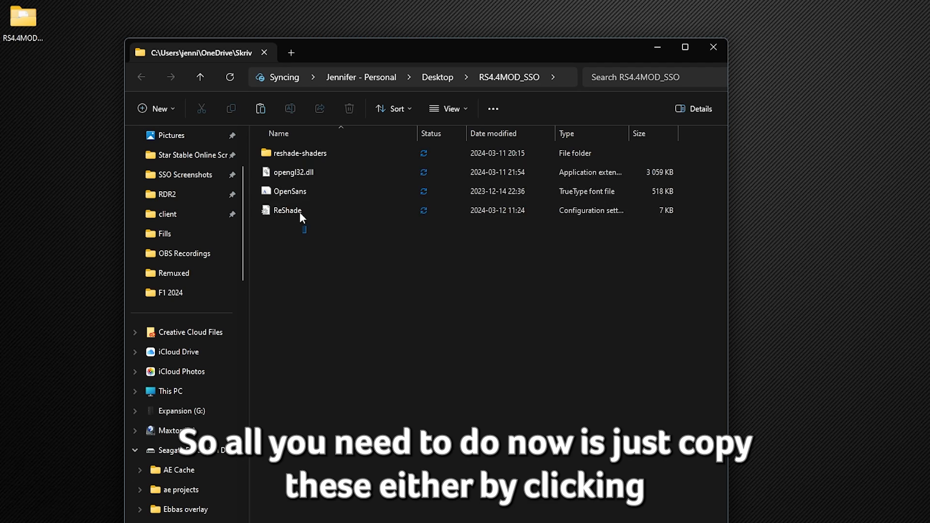
# - Copy all extracted ReShade files into Program Files\Star Stable Online\client
pyautogui.press('ctrl+a')
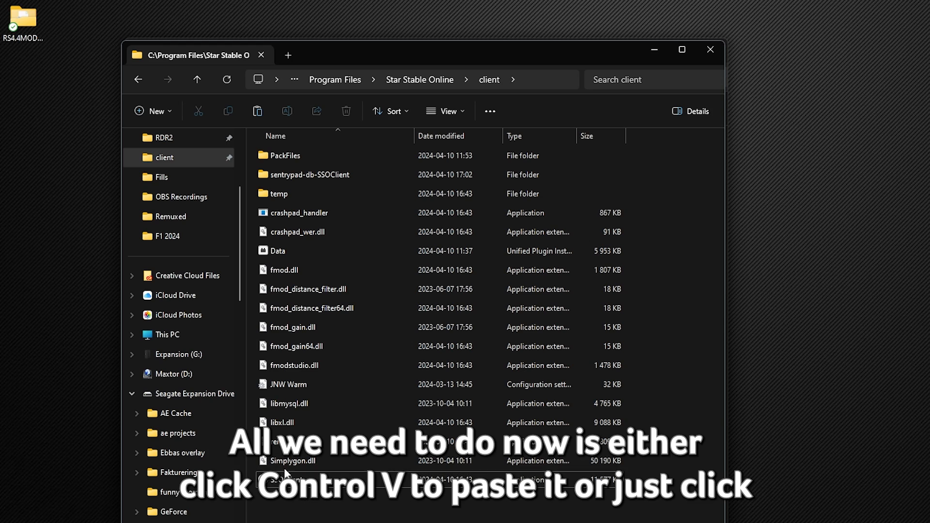
pyautogui.moveTo(291, 430)
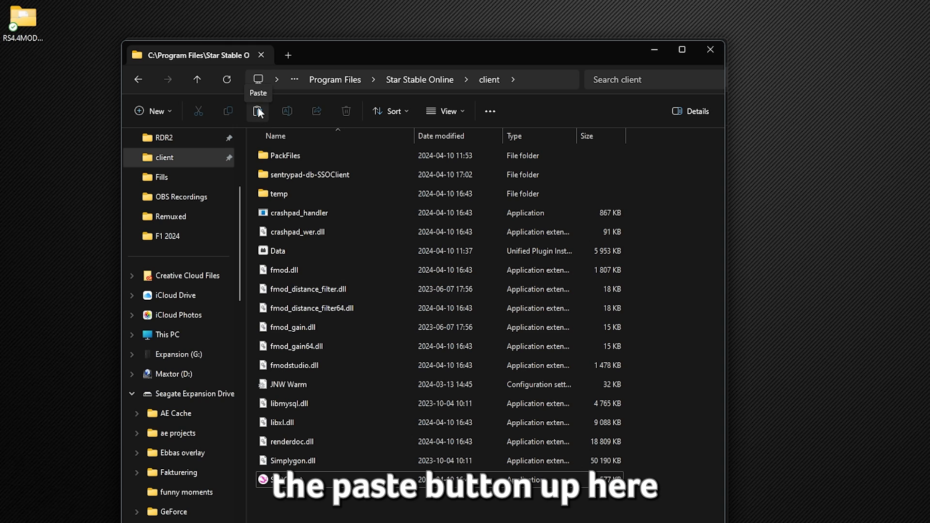
pyautogui.click(258, 111)
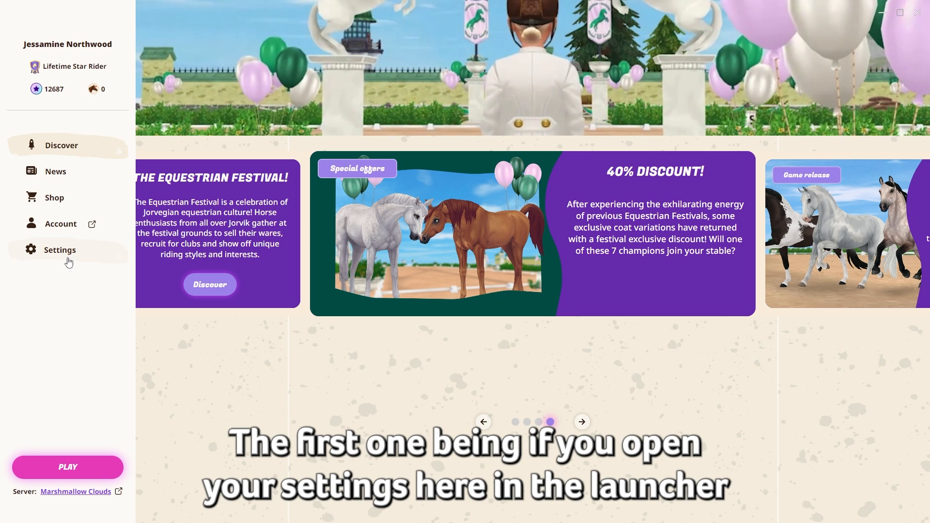
# - Expand the Minimum requirements section in the launcher settings
pyautogui.click(59, 250)
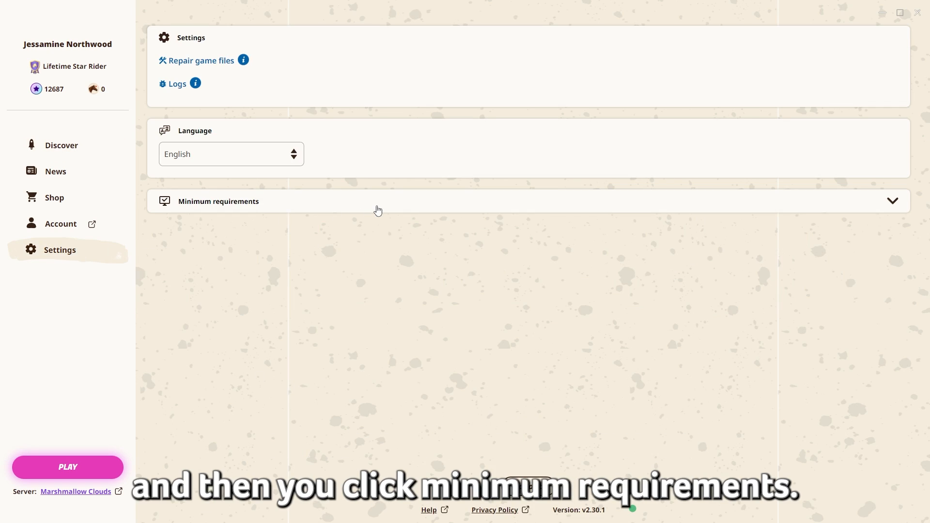
pyautogui.click(218, 201)
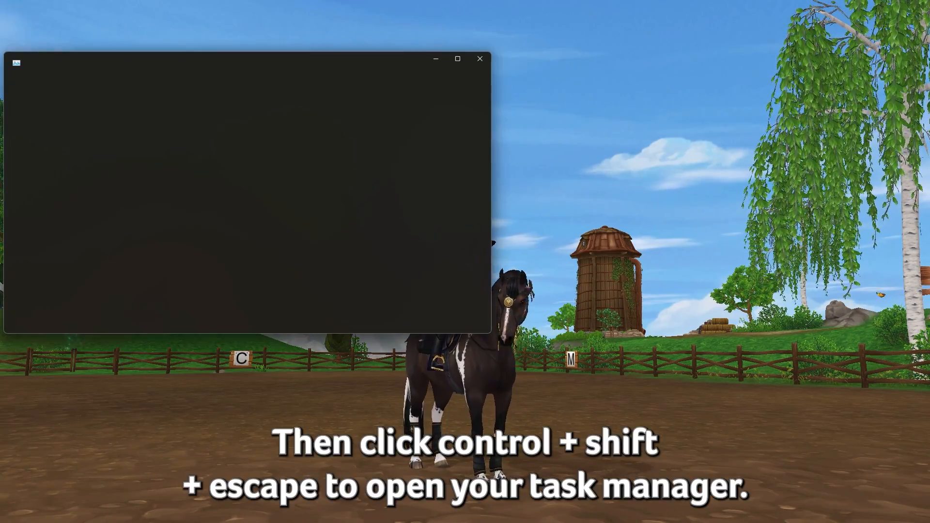
# - Locate the running Star Stable Online process's file folder via Task Manager
pyautogui.press('Ctrl+Shift+Escape')
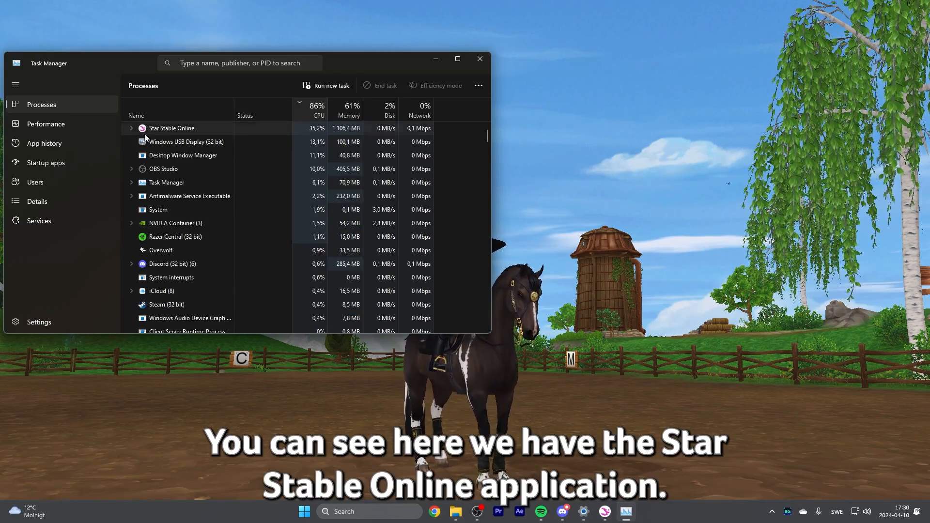
pyautogui.rightClick(171, 128)
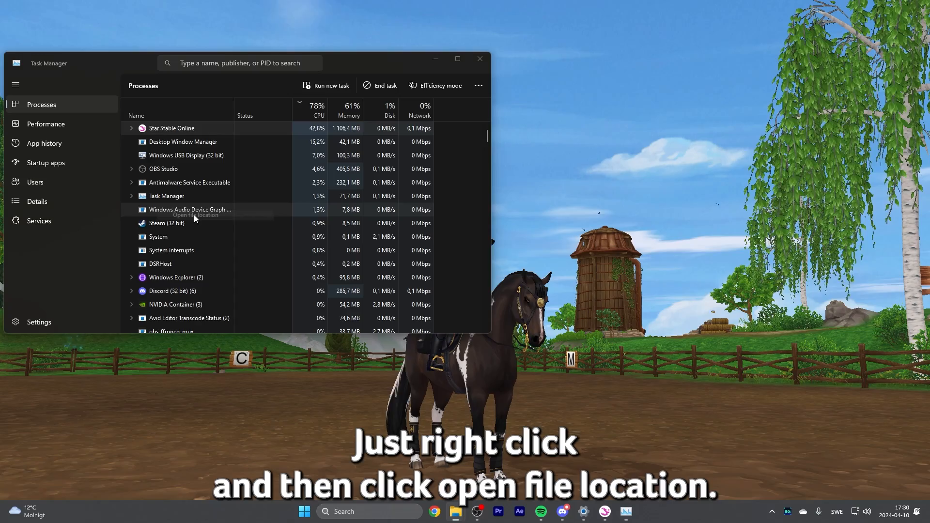
pyautogui.click(191, 215)
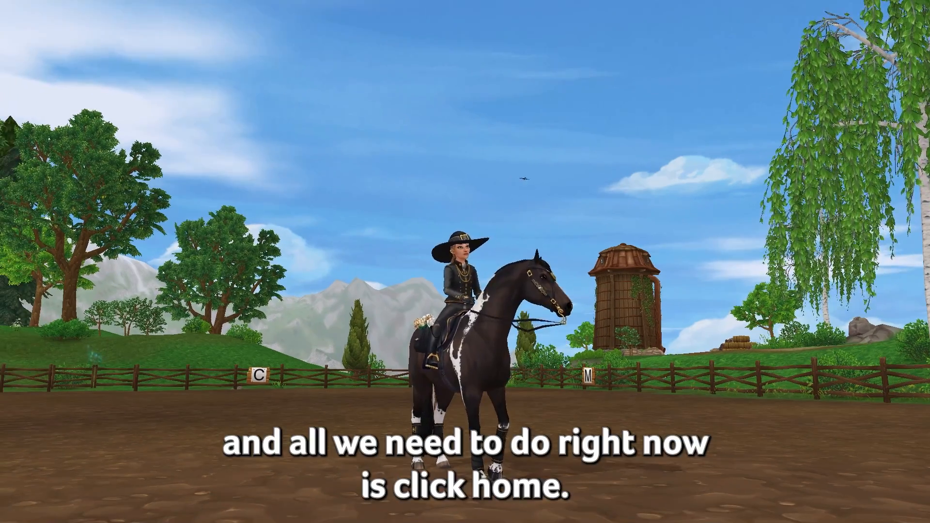
# - Bring up the ReShade overlay with Home and go to its Settings tab's general options
pyautogui.press('Home')
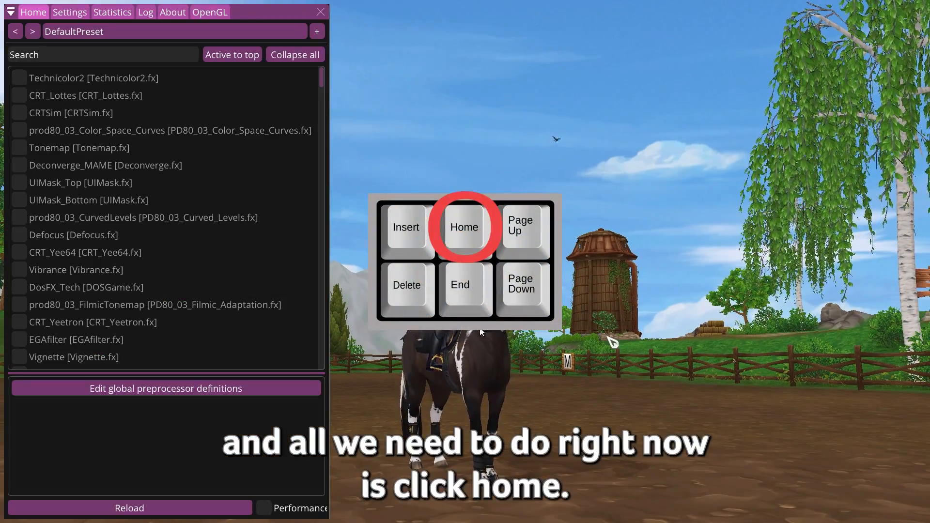
pyautogui.press('Home')
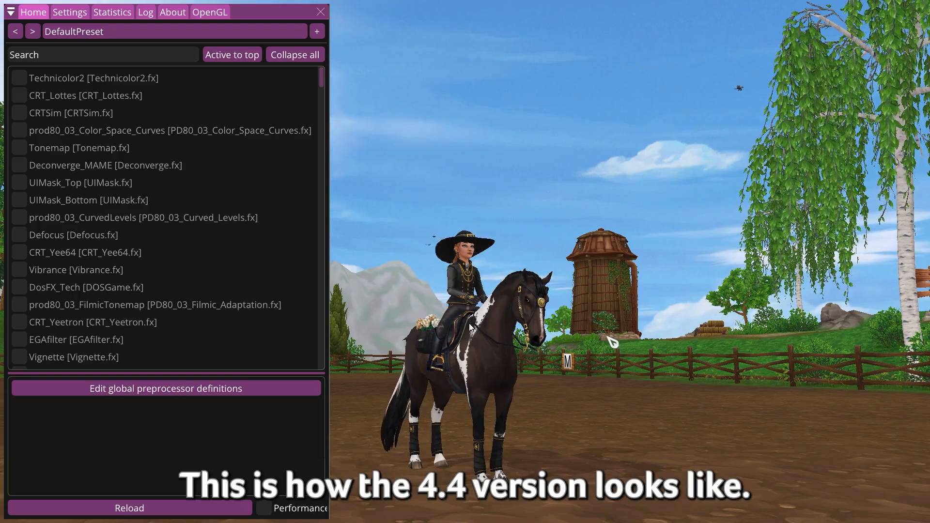
pyautogui.click(70, 12)
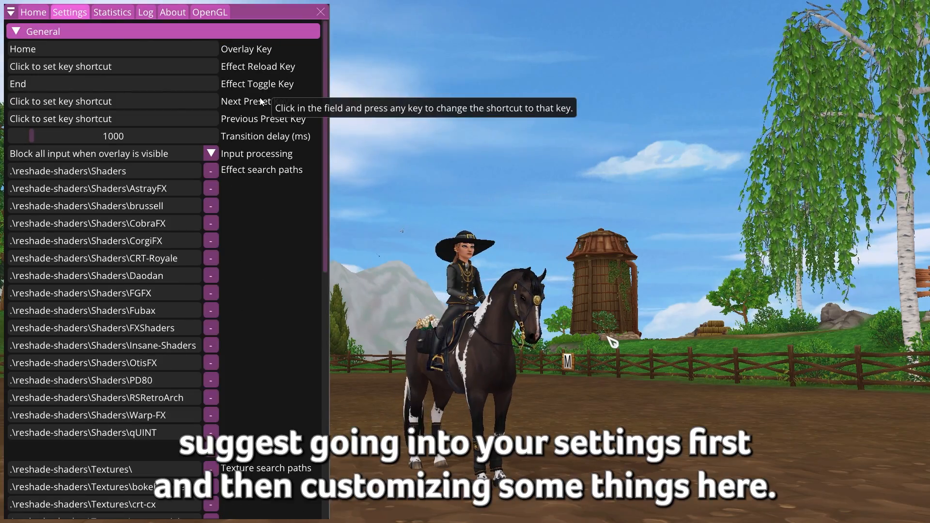
pyautogui.moveTo(363, 101)
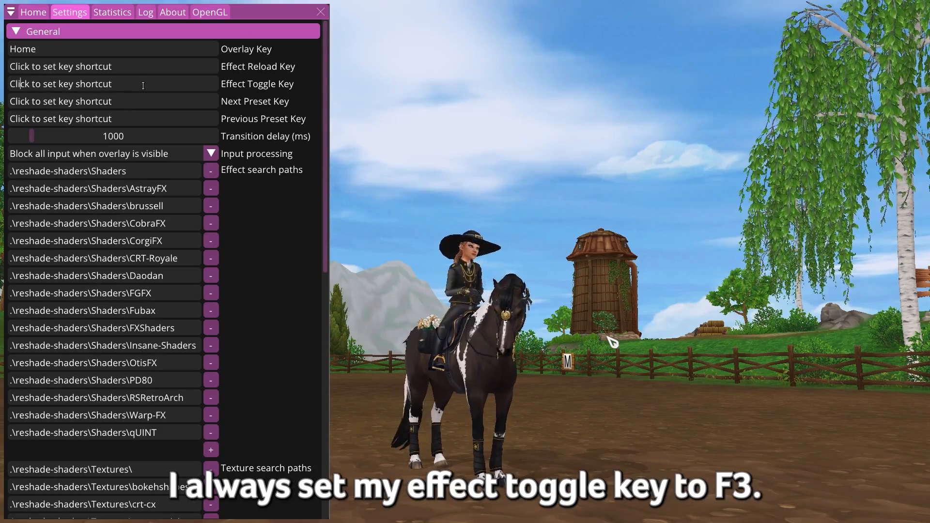
pyautogui.scroll(-3)
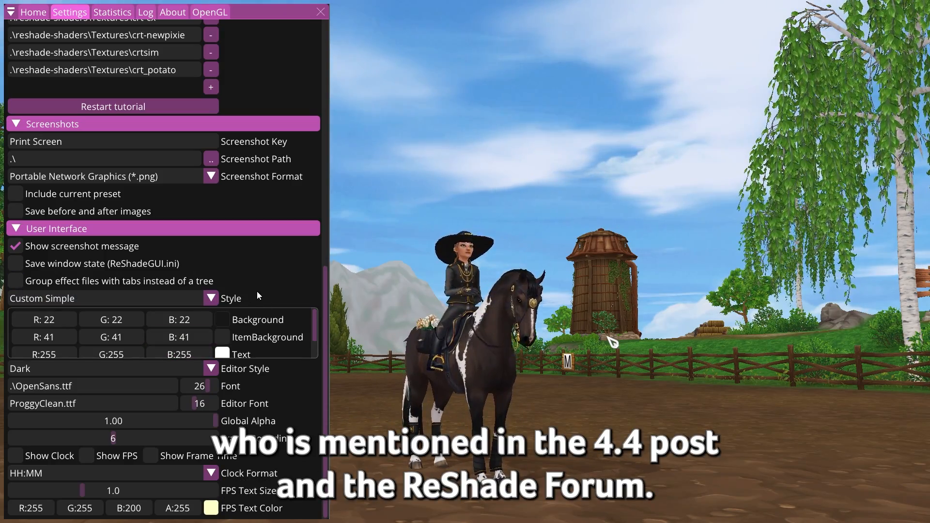
# - Apply the Default interface style and enable the on-screen clock and FPS display
pyautogui.click(211, 298)
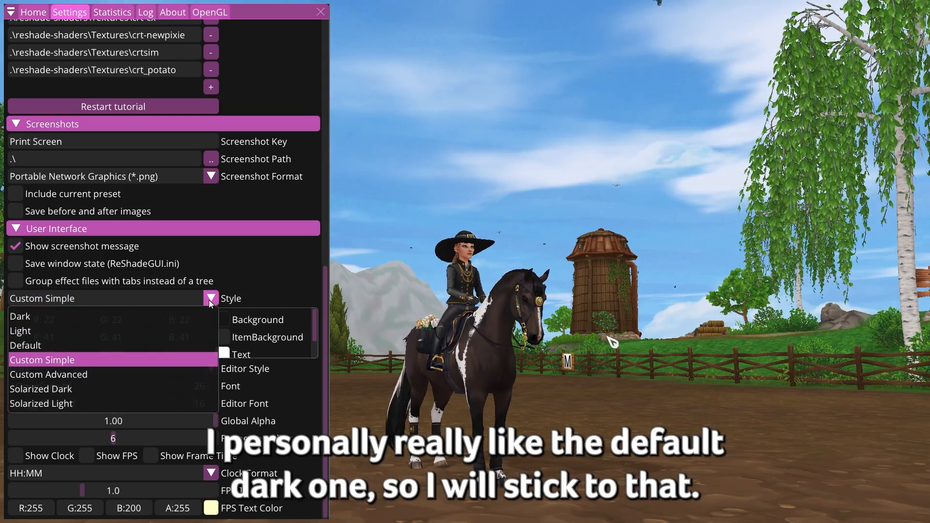
pyautogui.click(41, 345)
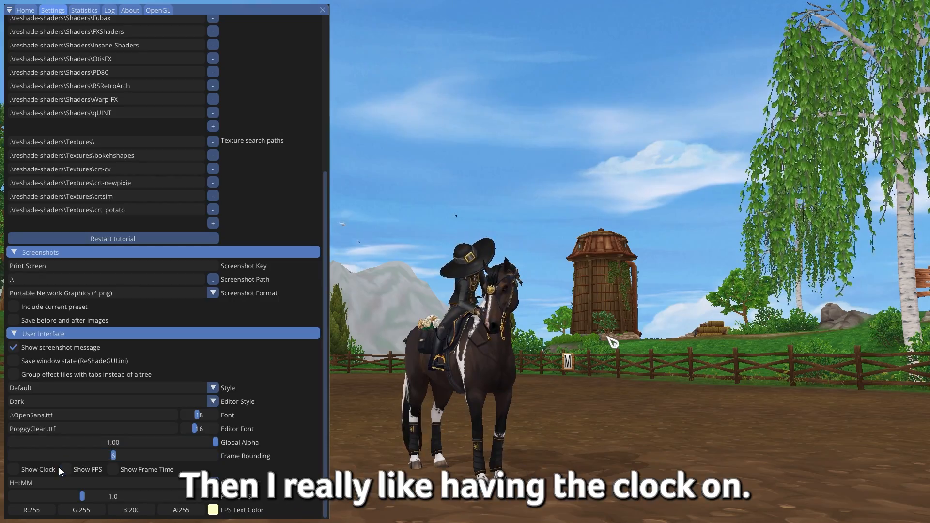
pyautogui.click(13, 469)
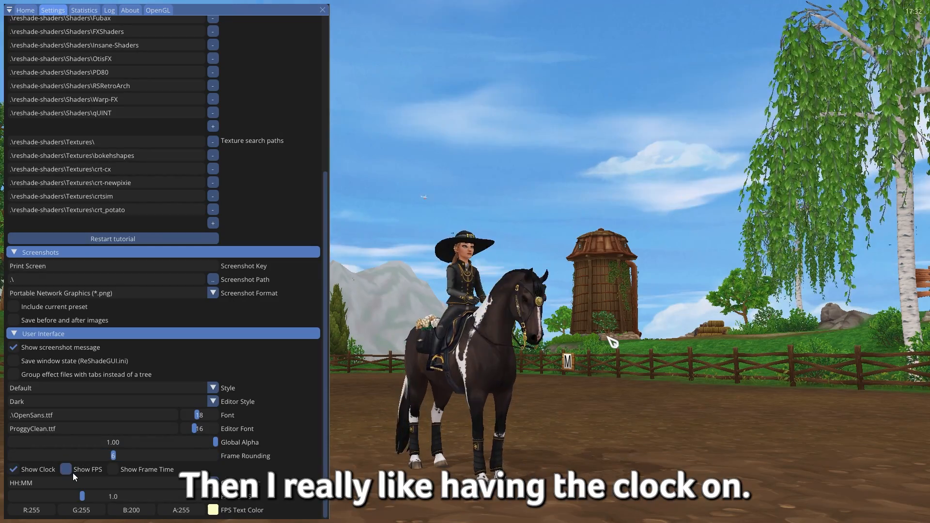
pyautogui.click(65, 469)
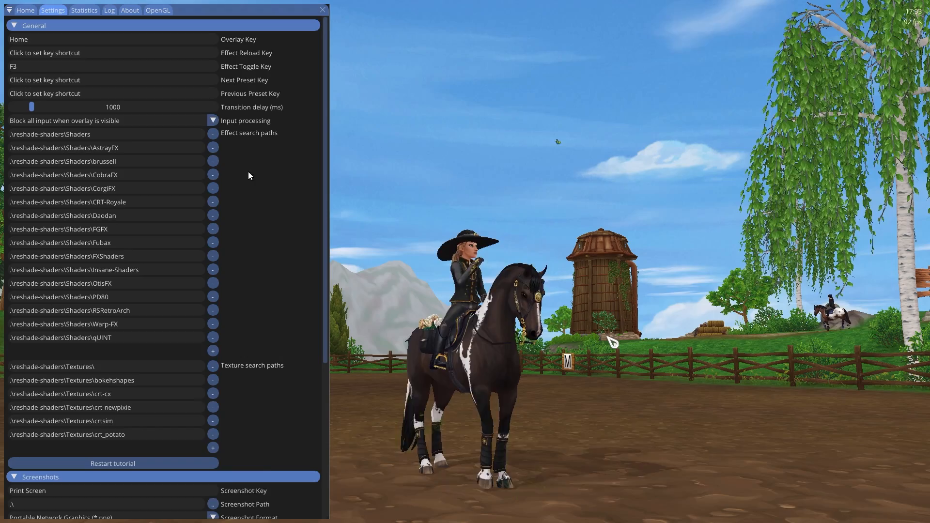
# - Change input processing and enable grouping effect files with tabs instead of a tree
pyautogui.click(212, 121)
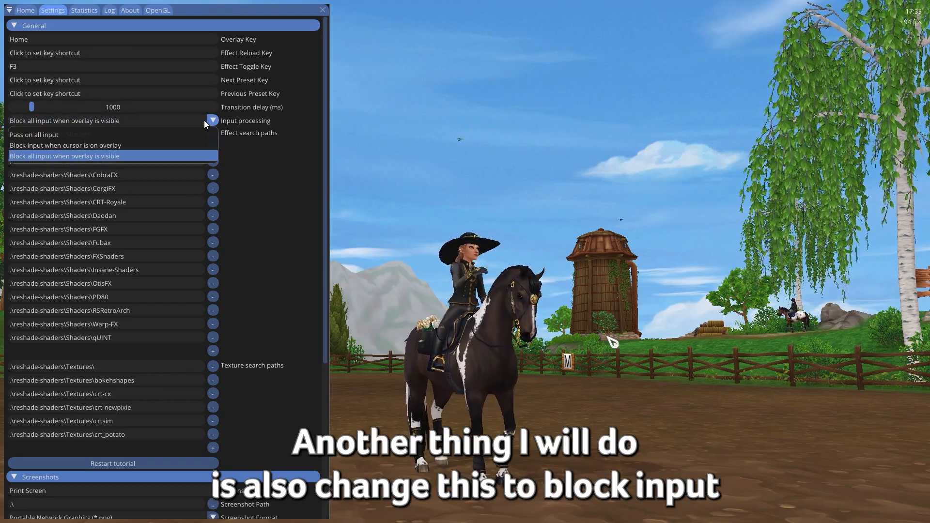
pyautogui.click(65, 144)
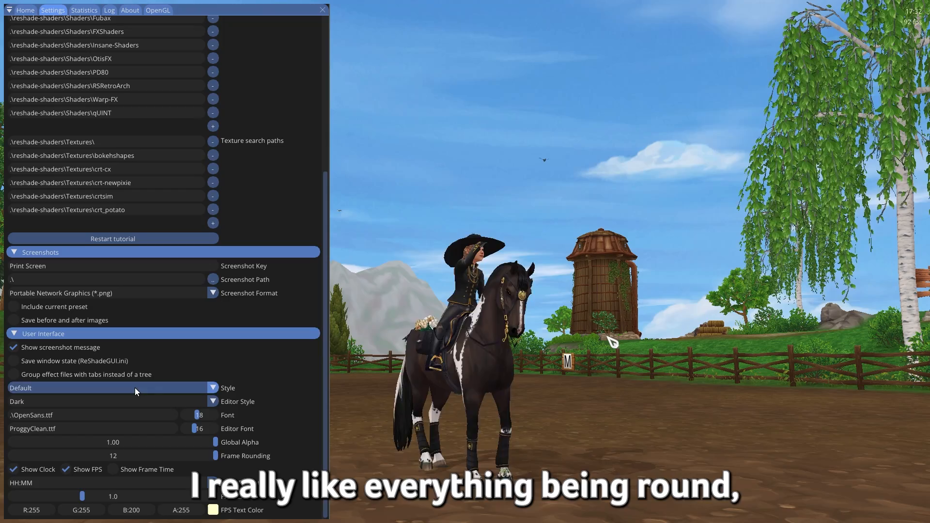
pyautogui.click(14, 374)
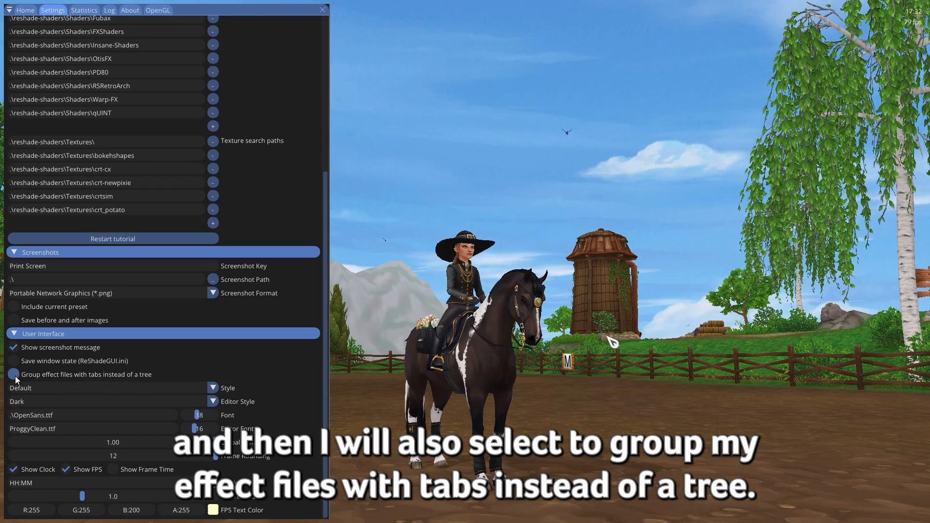
pyautogui.click(13, 374)
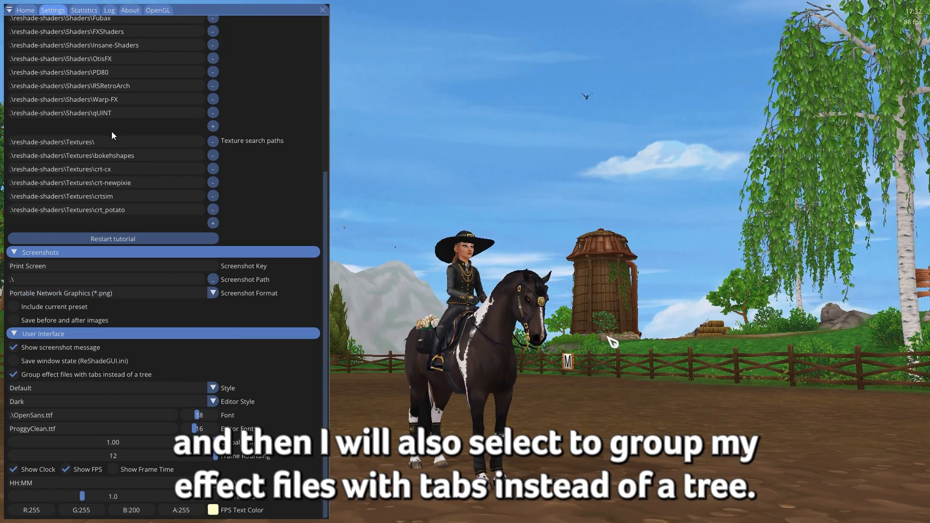
pyautogui.click(25, 9)
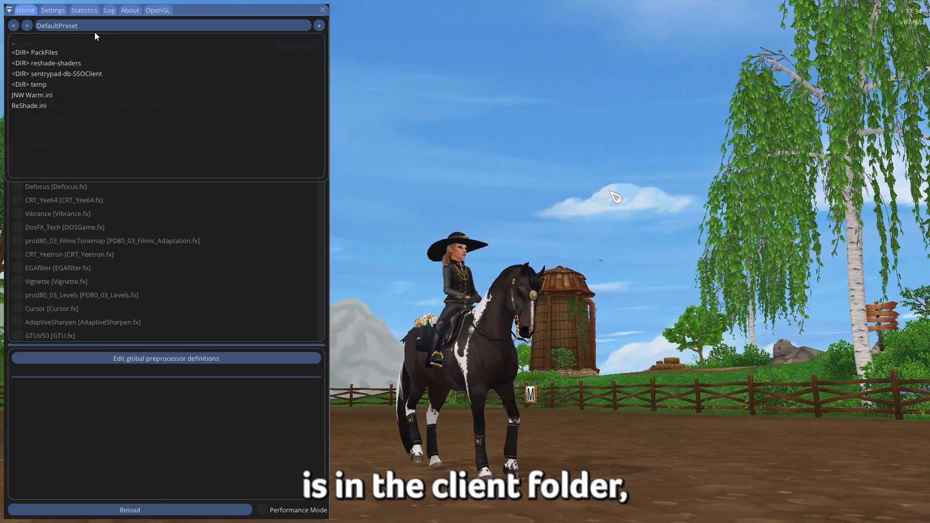
# - Navigate from the drive root down to the folder of saved preset .ini files
pyautogui.click(28, 105)
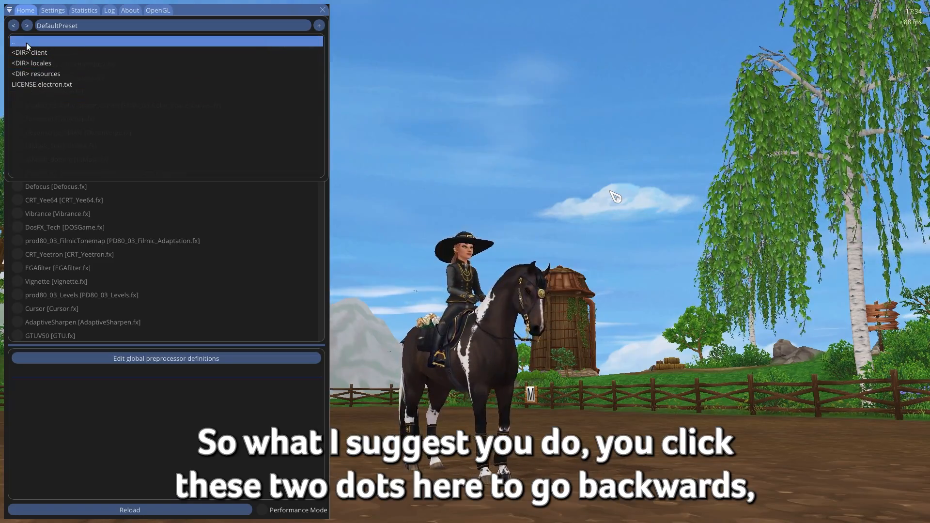
pyautogui.click(14, 41)
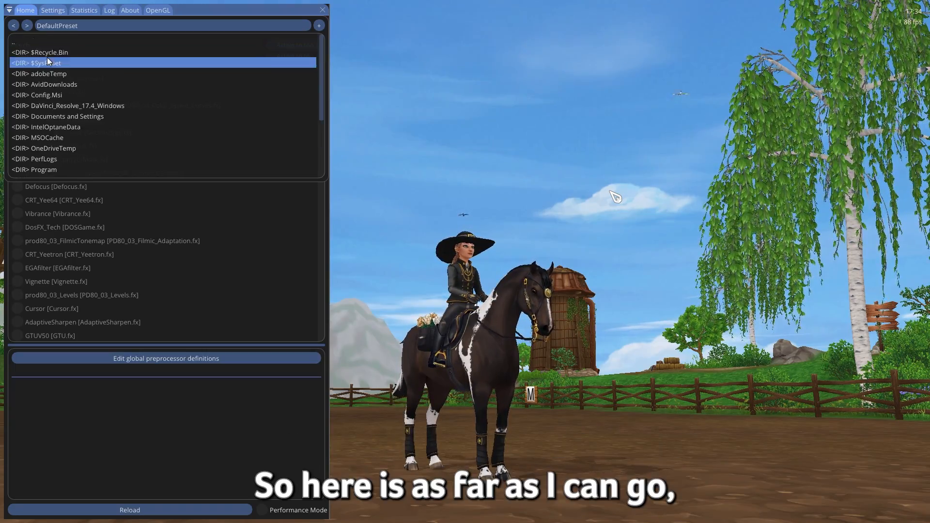
pyautogui.click(48, 74)
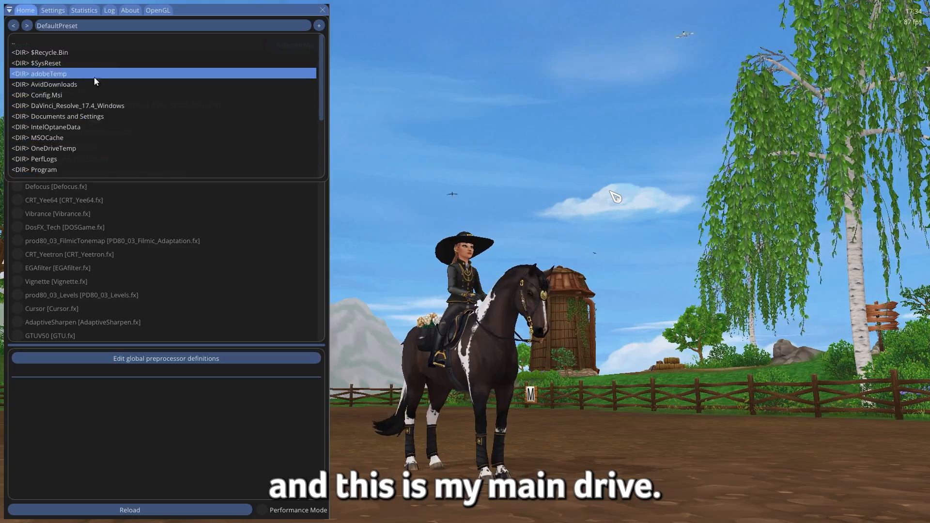
pyautogui.scroll(-3)
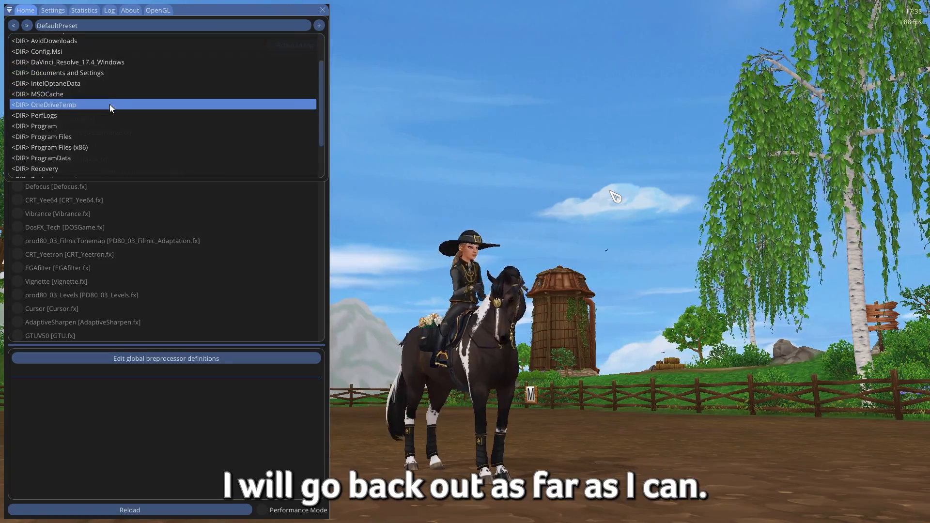
pyautogui.scroll(-3)
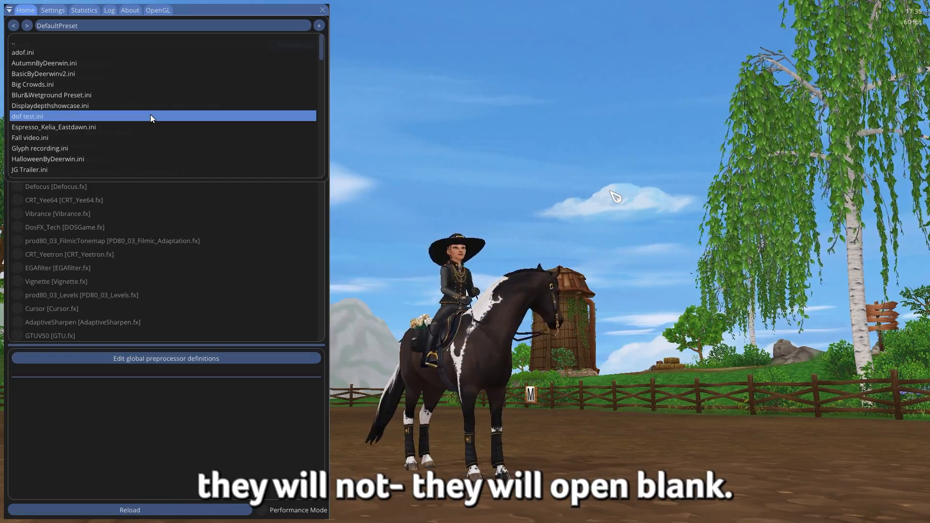
# - Load the Espresso_Kelia_Eastdawn preset from the browser
pyautogui.click(54, 126)
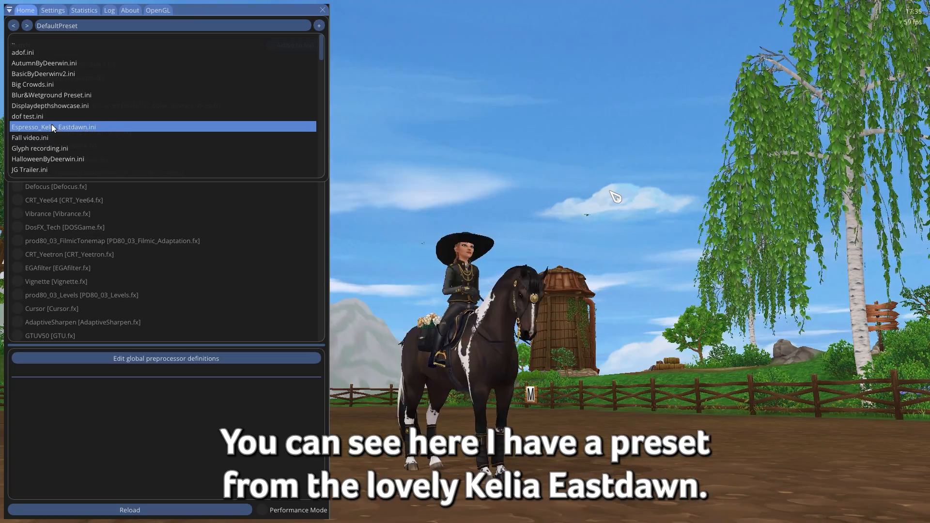
pyautogui.click(54, 126)
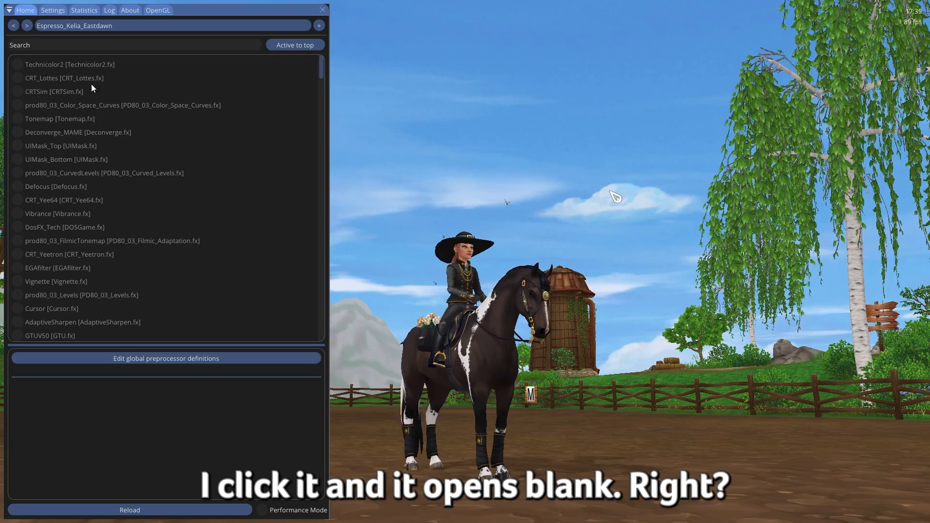
pyautogui.click(17, 104)
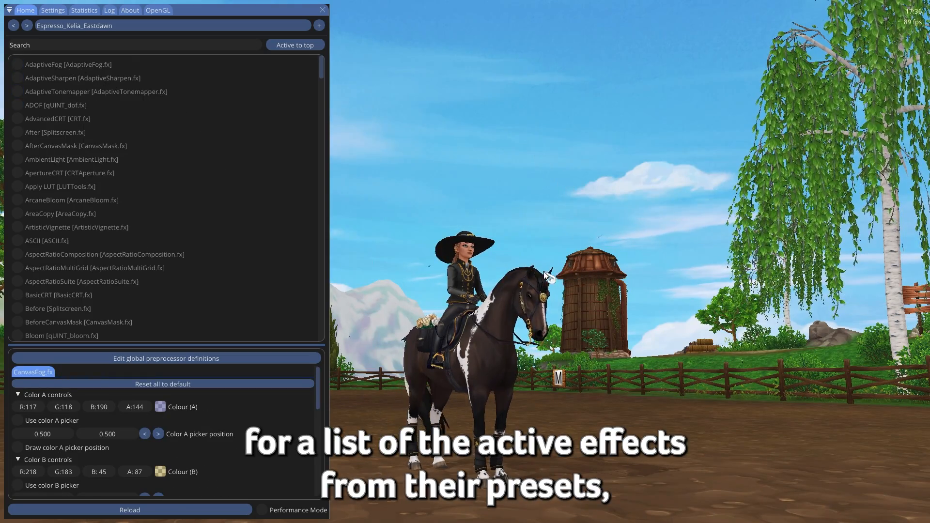
# - Re-enable AdaptiveFog, ADOF and CanvasFog and sort active effects to the top
pyautogui.click(16, 91)
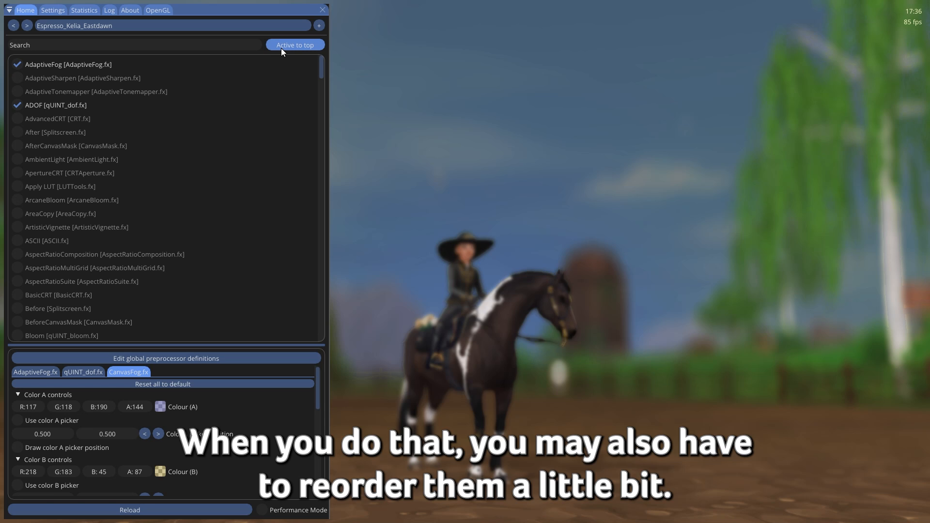
pyautogui.click(294, 45)
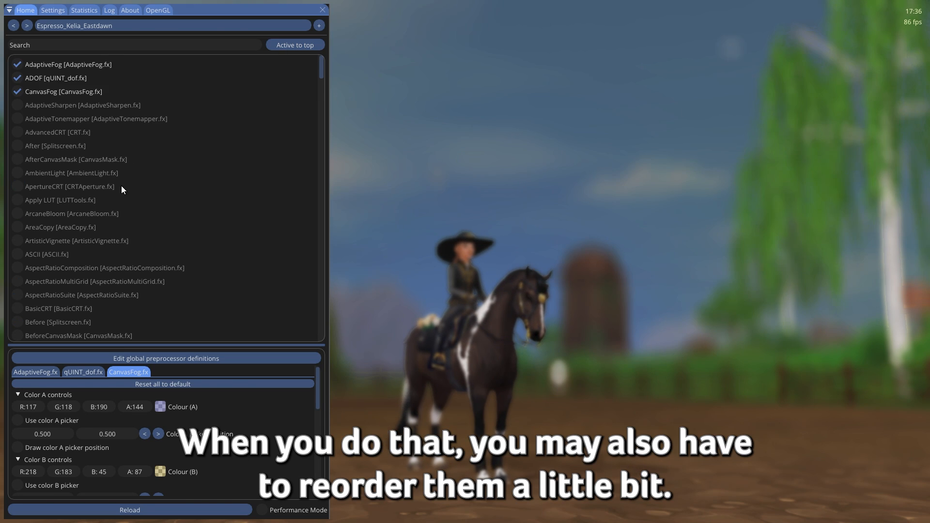
pyautogui.moveTo(57, 78)
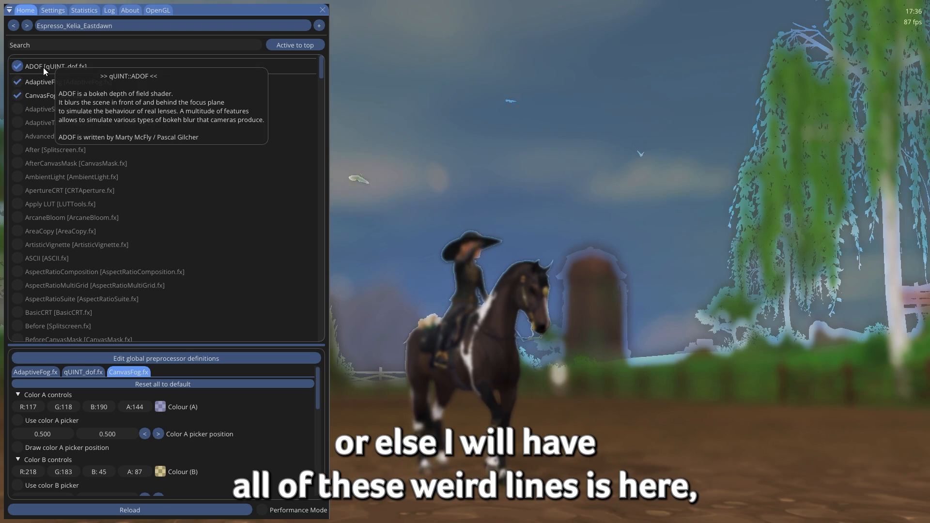
pyautogui.moveTo(681, 305)
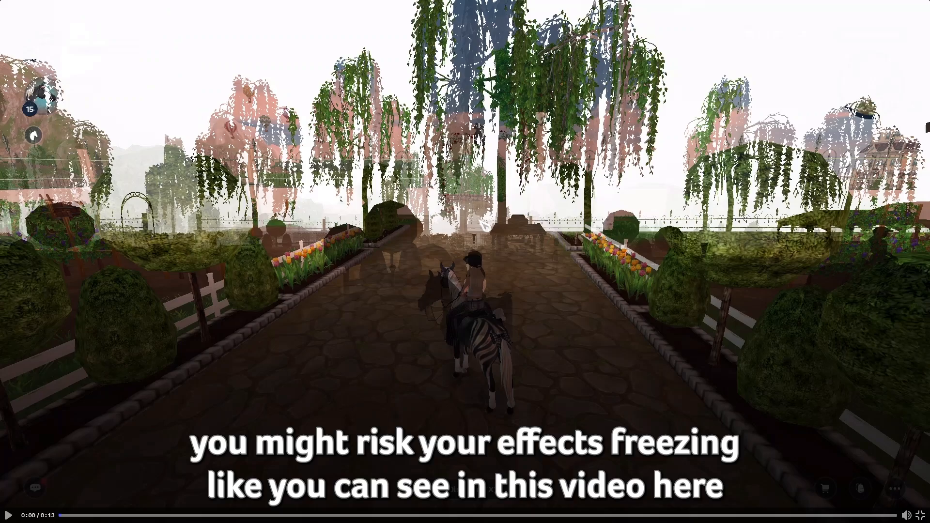
# - Open Star Stable Online's settings window via the gear icon
pyautogui.click(9, 514)
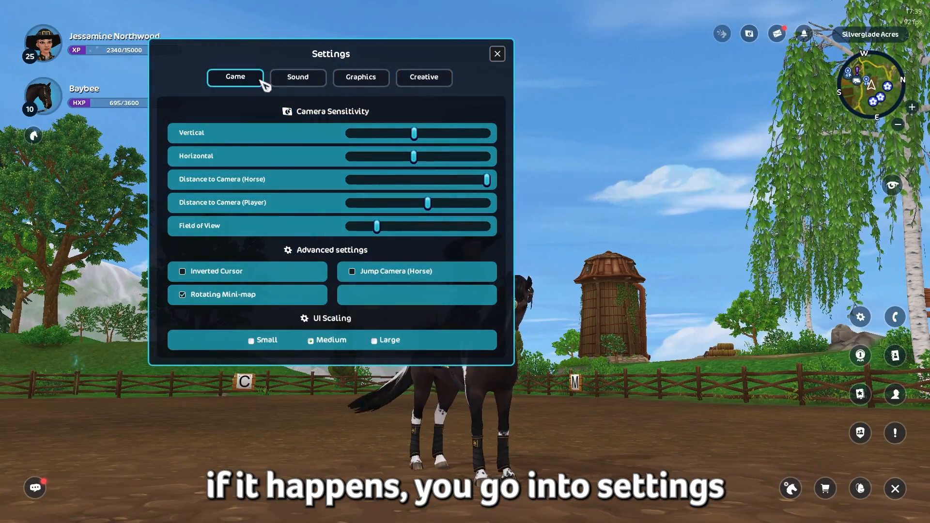
# - Show the game's Graphics settings, then view ReShade's OpenGL details page
pyautogui.click(361, 77)
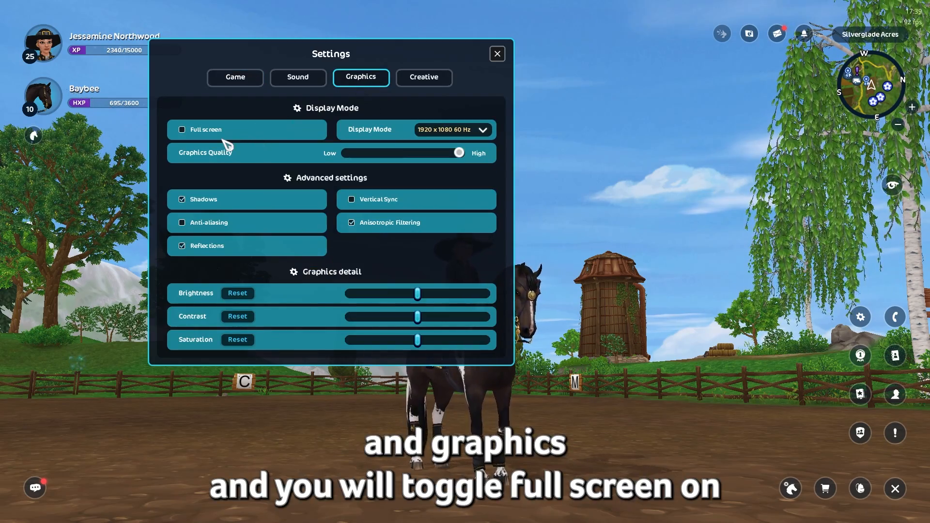
pyautogui.press('Home')
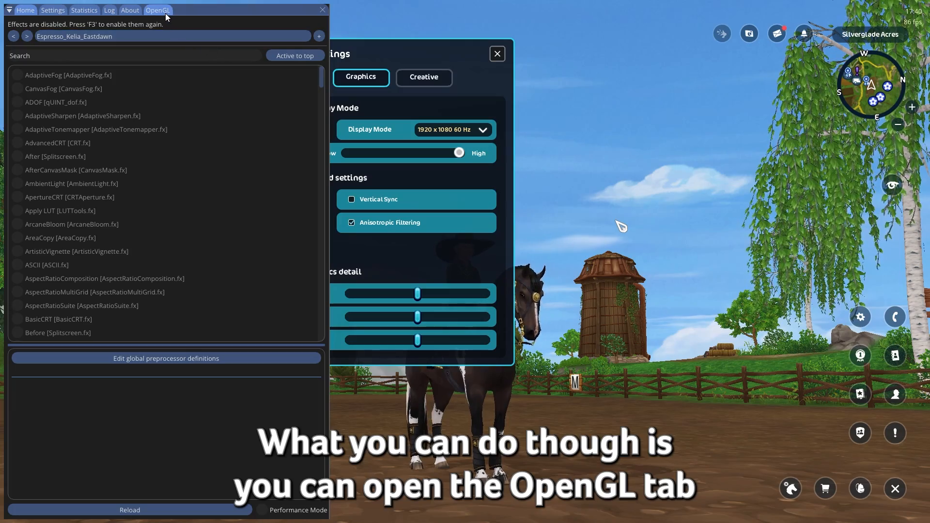
pyautogui.click(156, 9)
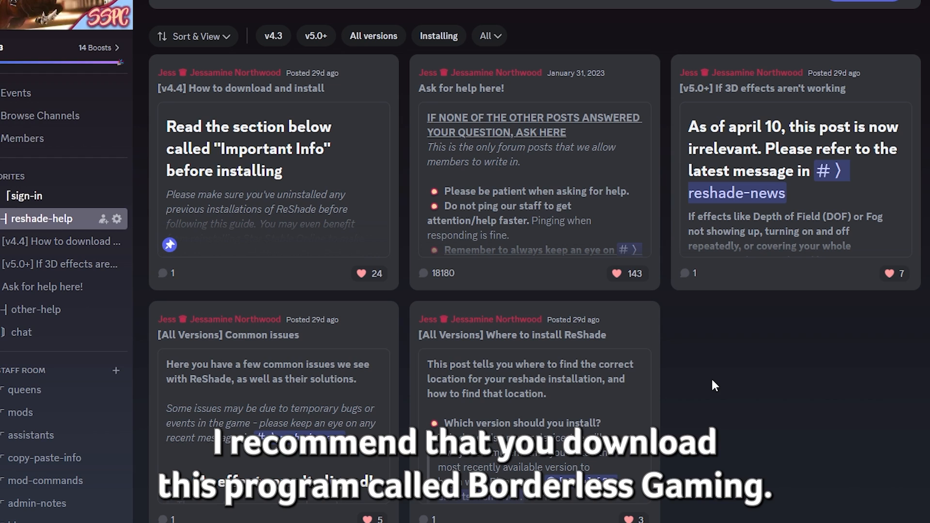
pyautogui.moveTo(722, 375)
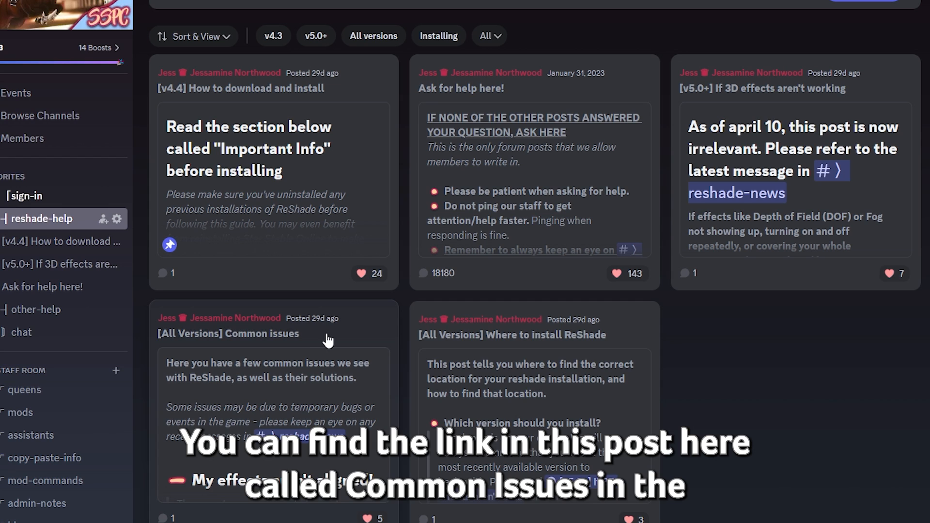
# - Open the Common issues post and follow its Borderless Gaming GitHub releases link
pyautogui.click(228, 333)
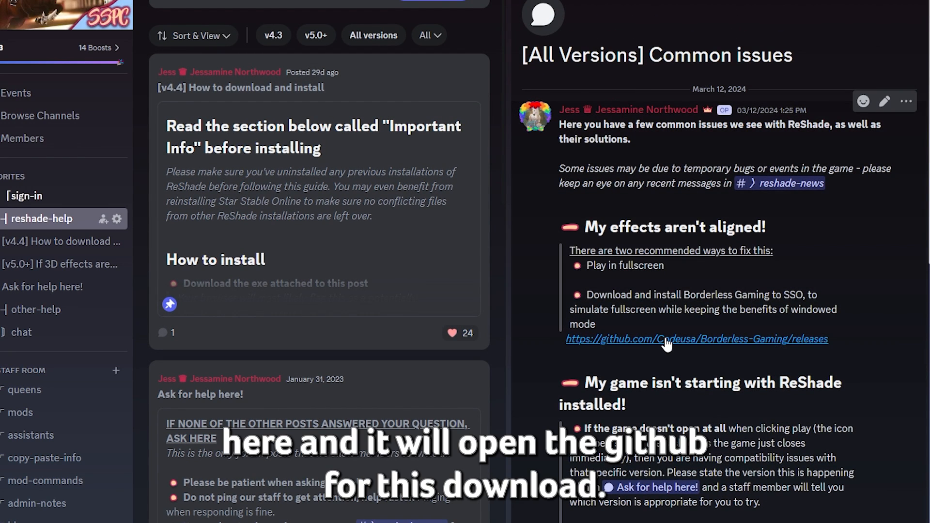
pyautogui.click(697, 339)
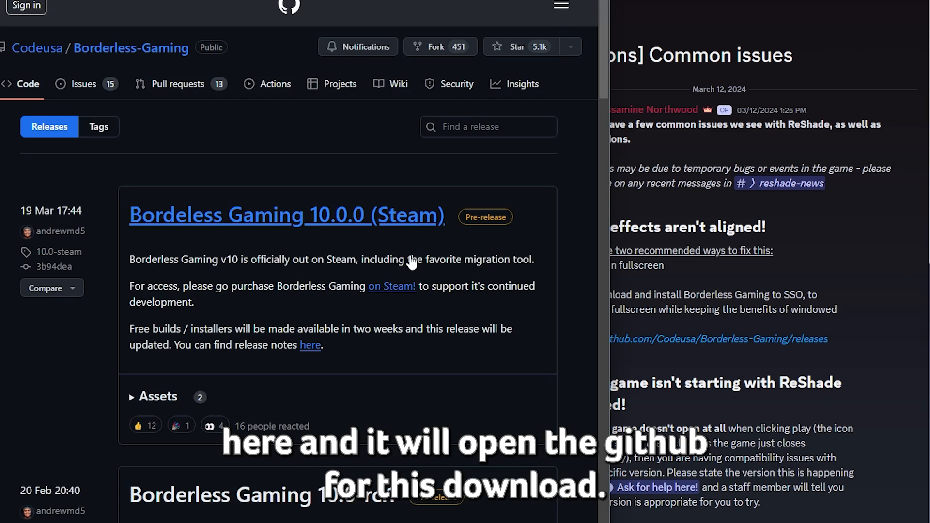
# - Scroll the releases page down to Borderless Gaming 9.5.6 marked Latest
pyautogui.scroll(-3)
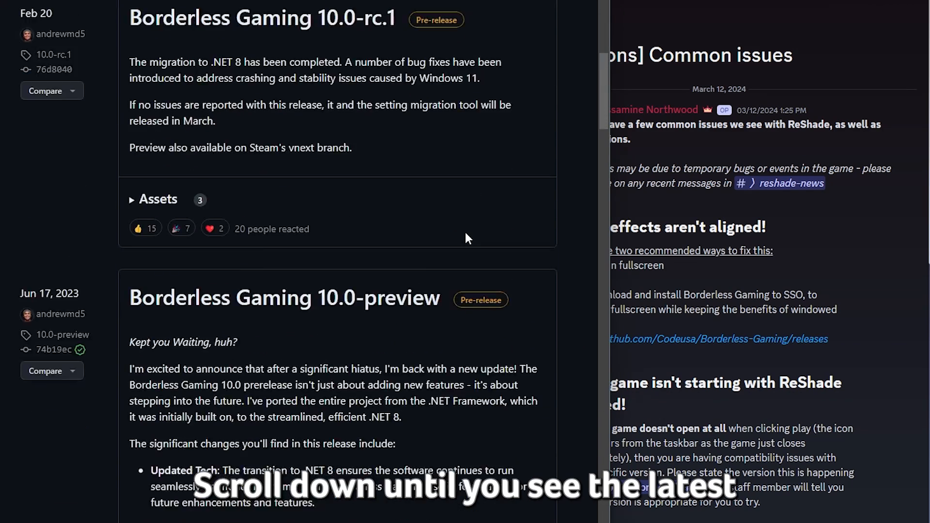
pyautogui.scroll(-3)
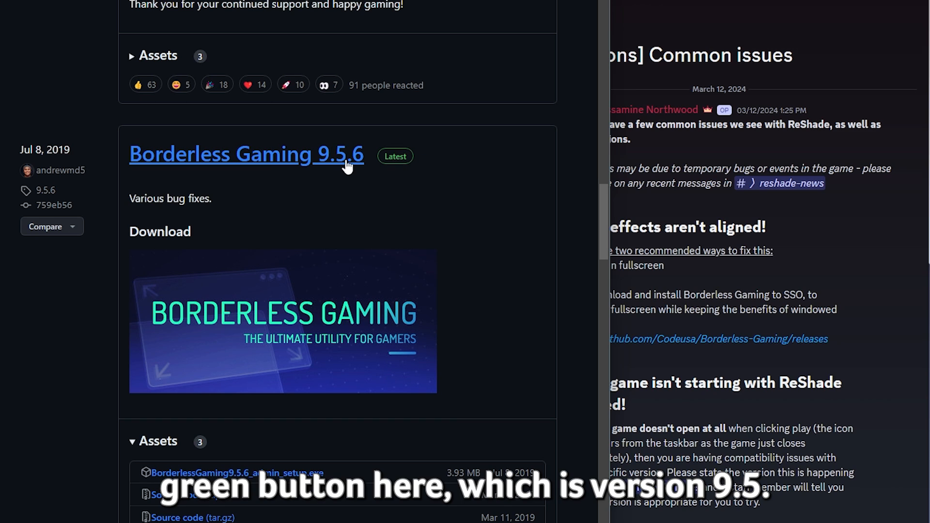
pyautogui.scroll(-3)
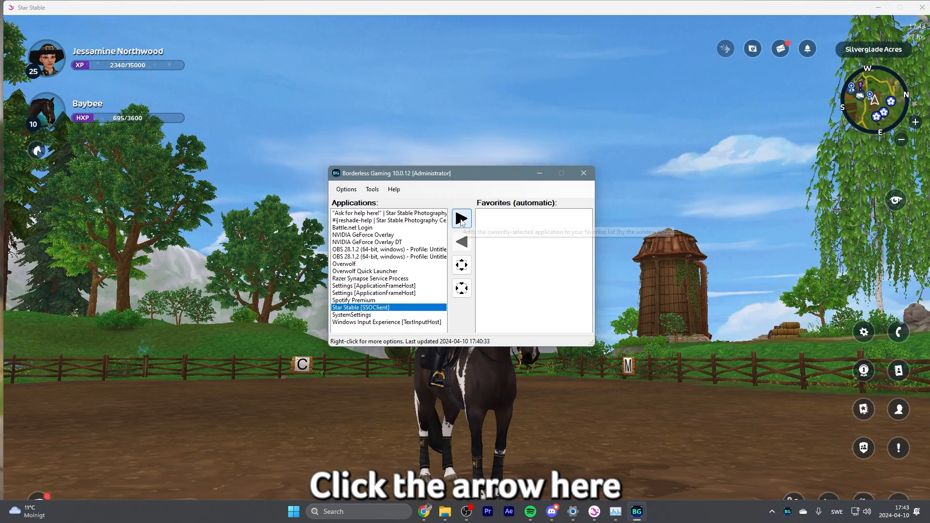
# - Add Star Stable [SSOClient] to Favorites and switch back to the game window
pyautogui.click(461, 218)
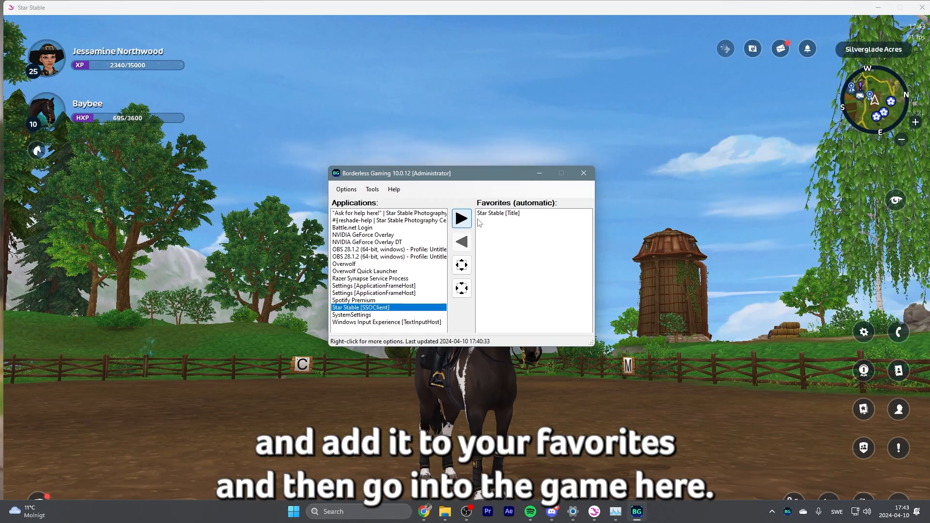
pyautogui.click(461, 218)
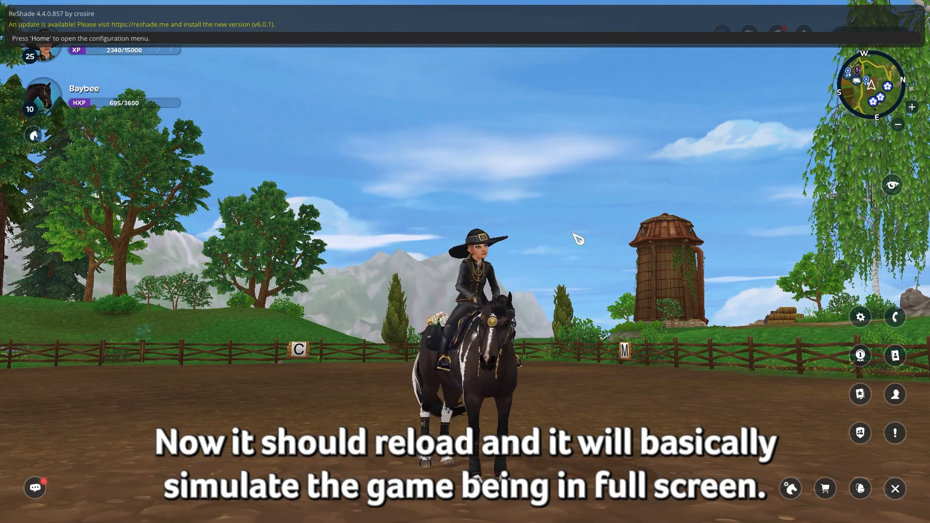
pyautogui.press('alt+tab')
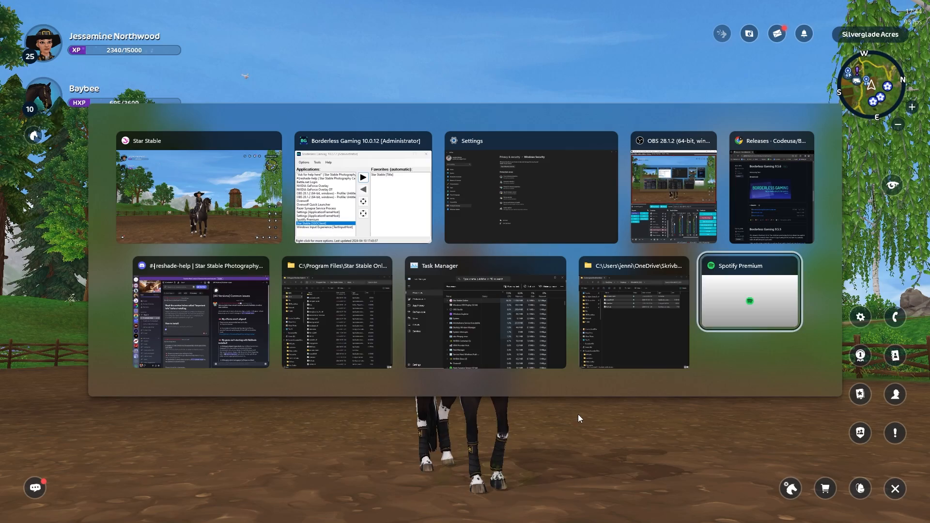